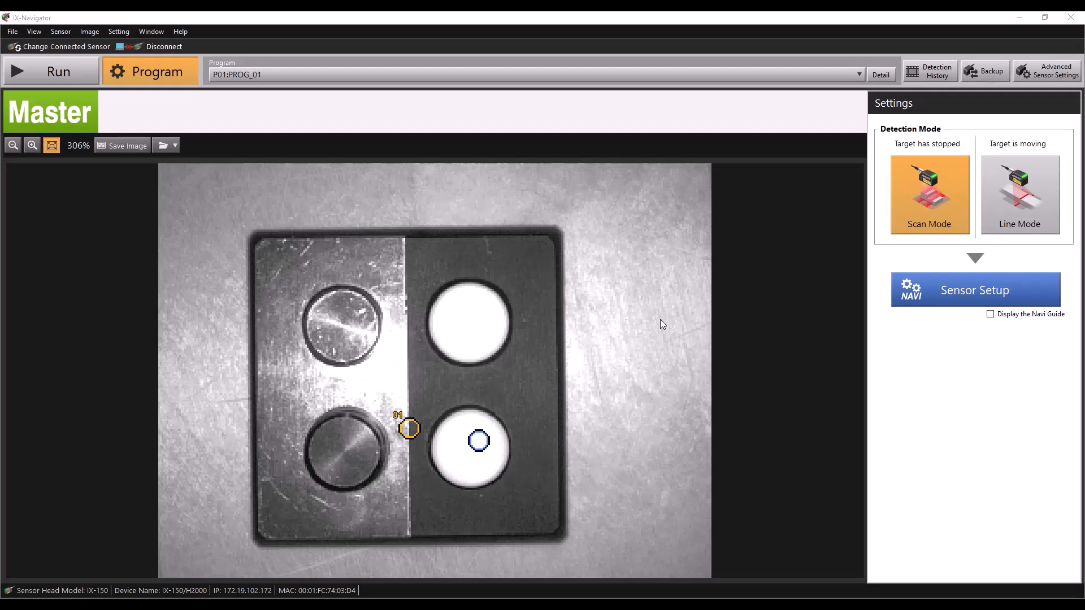
pyautogui.moveTo(819, 289)
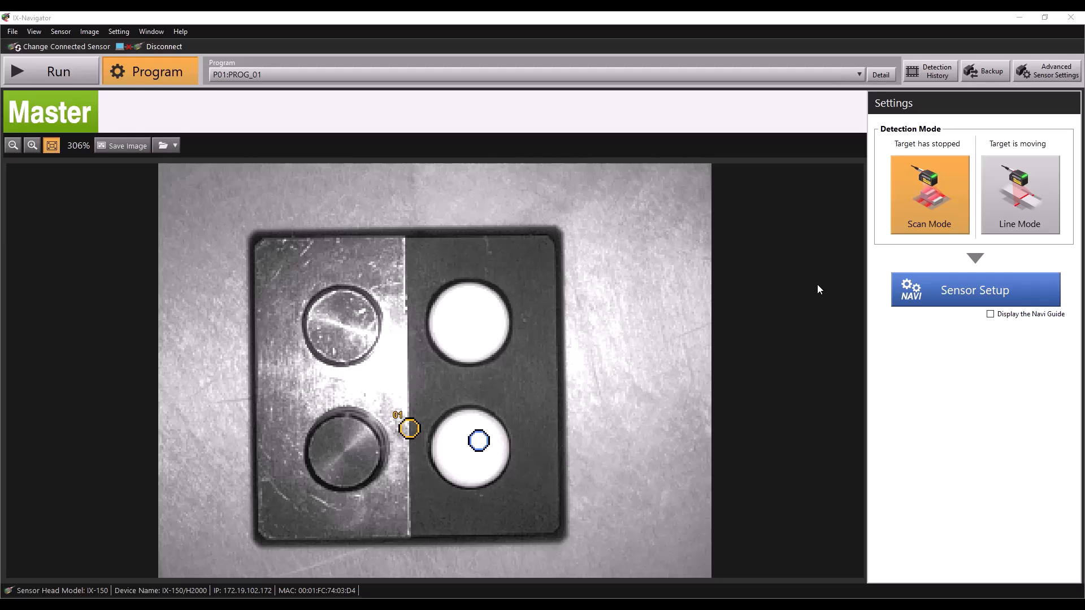
# - Launch the sensor setup wizard at STEP1 Detection Condition, showing external trigger
pyautogui.click(974, 290)
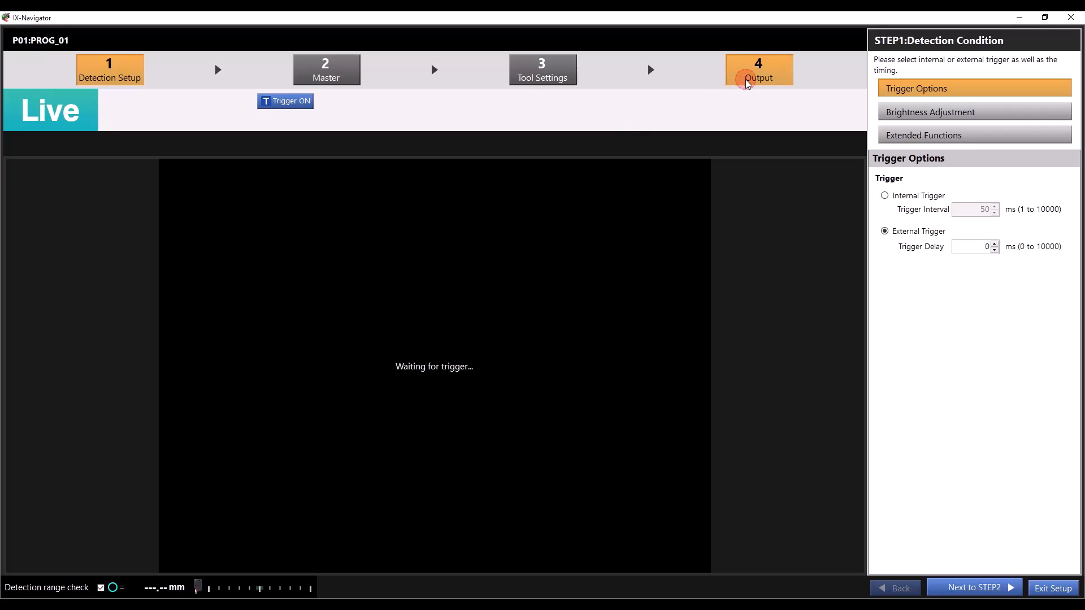
# - On the Output step, set OUT1 to Total Status OK and leave OUT2 as Tool01:Step OK
pyautogui.click(757, 69)
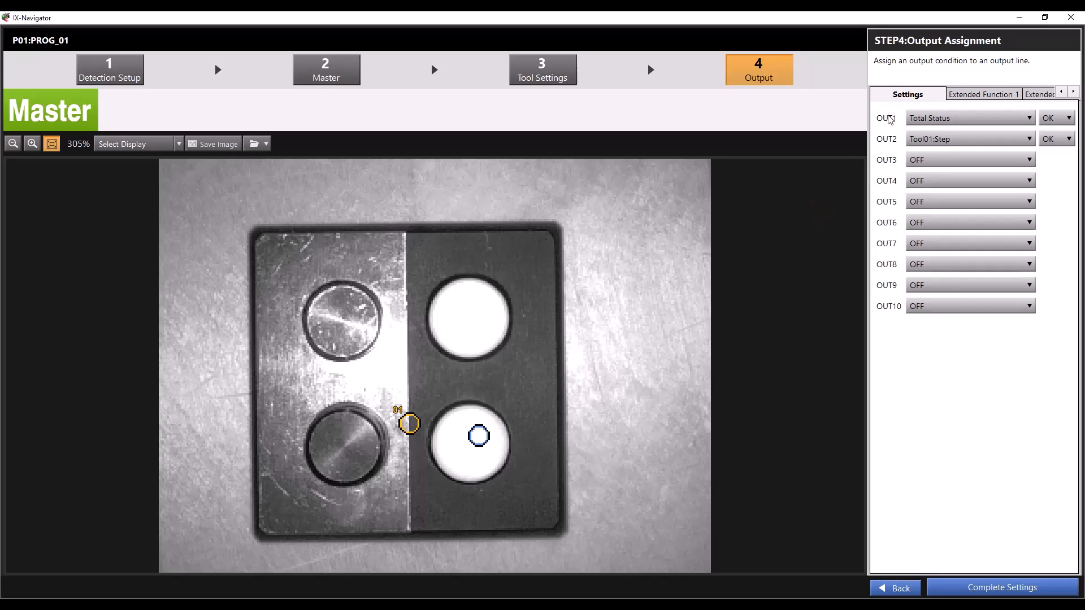
pyautogui.moveTo(979, 370)
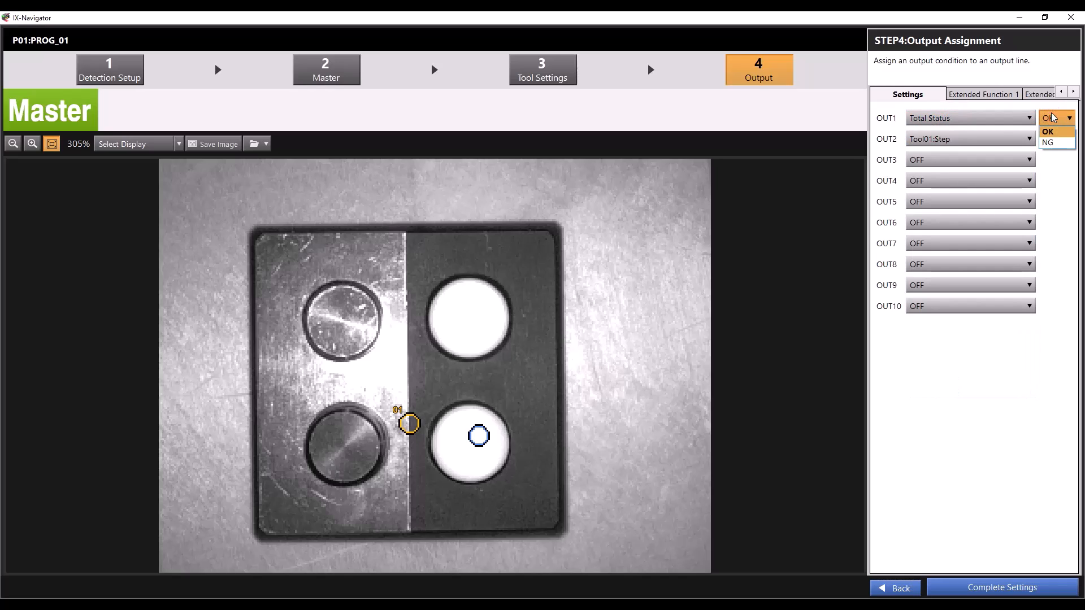
pyautogui.click(1047, 131)
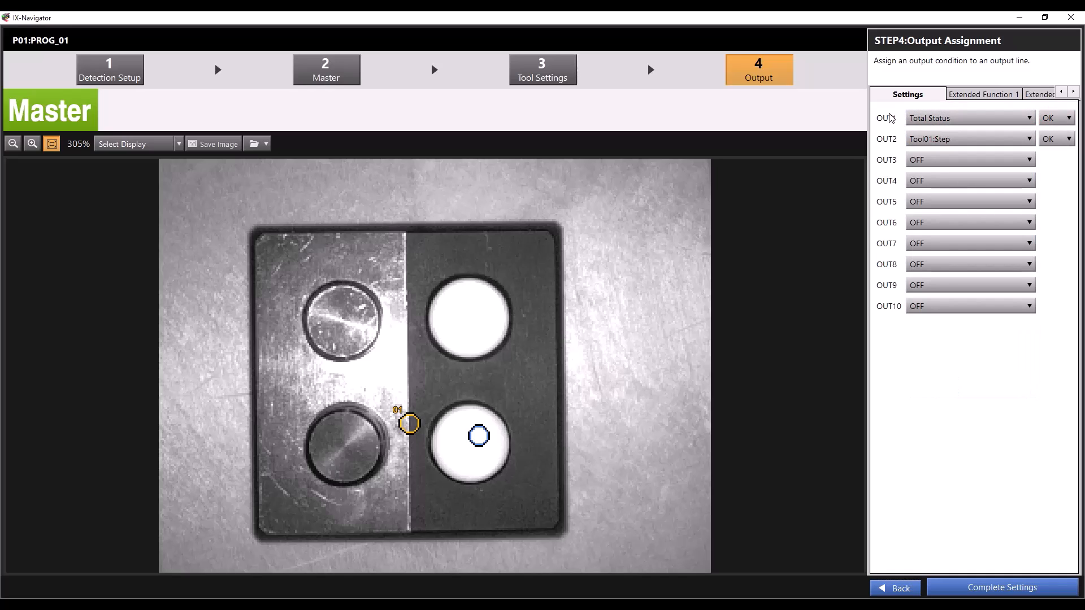
pyautogui.moveTo(898, 117)
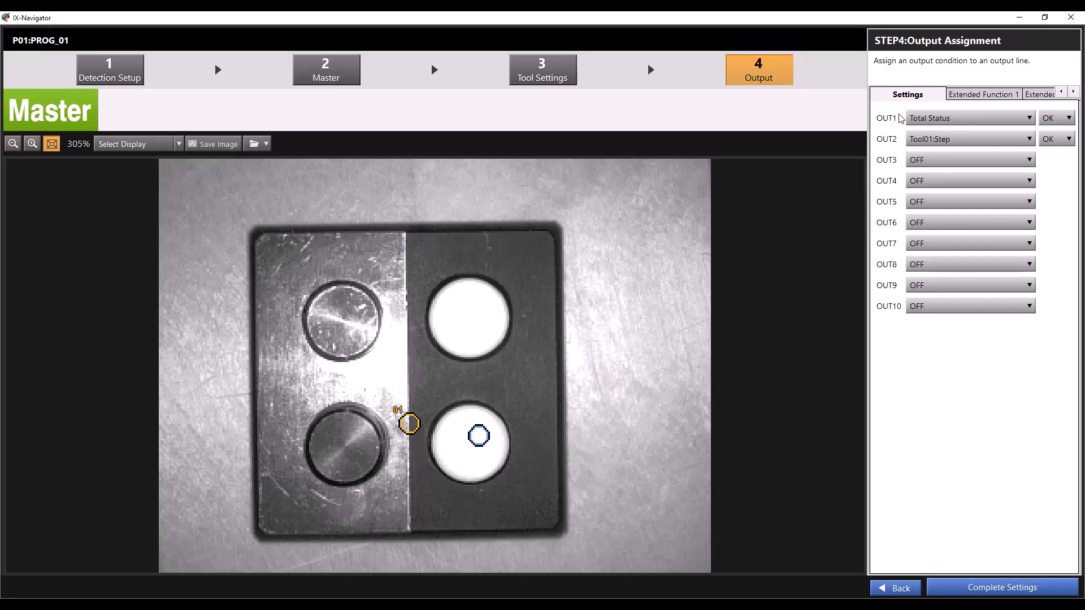
pyautogui.click(1057, 117)
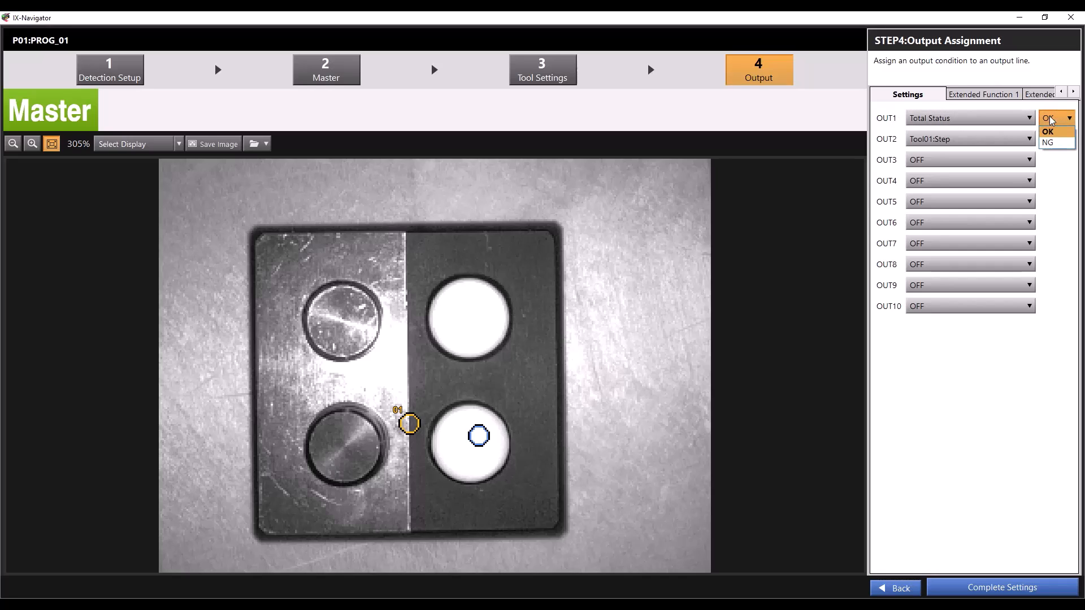
pyautogui.click(1048, 131)
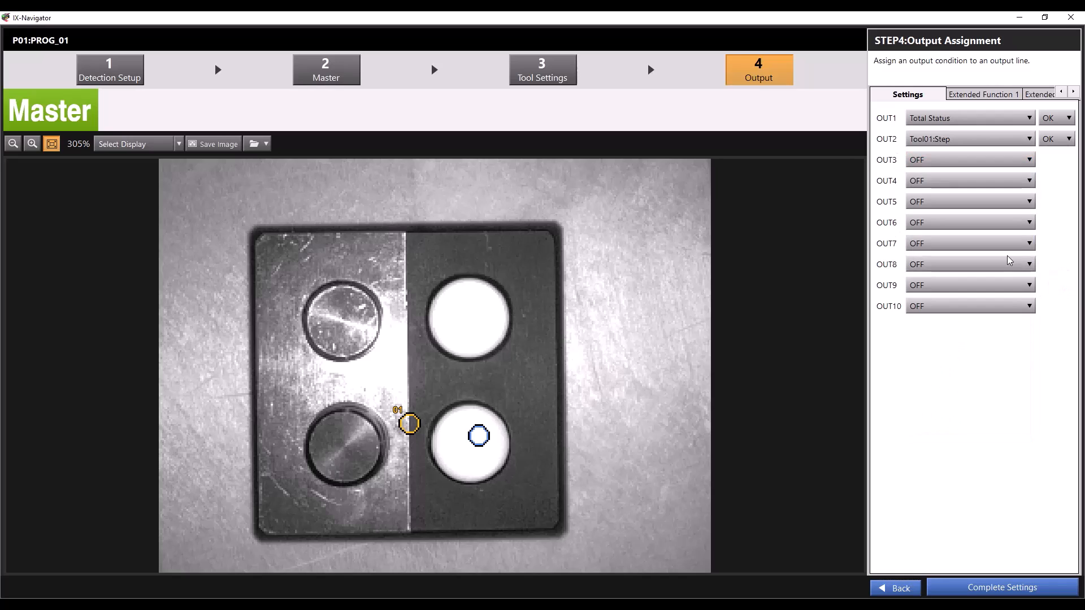
pyautogui.moveTo(1002, 368)
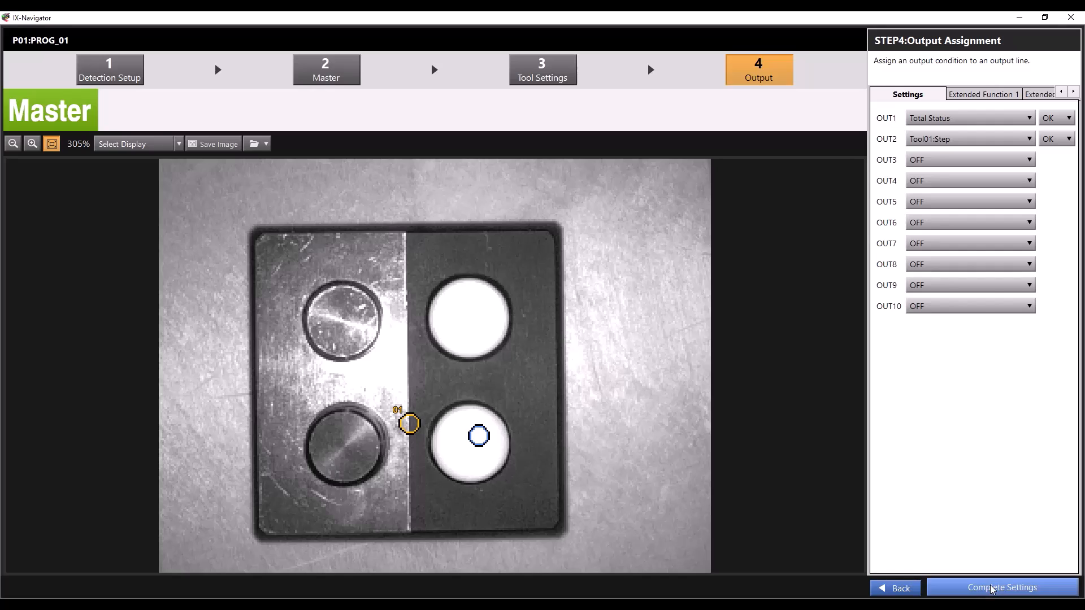
# - Complete the setup wizard and open Advanced Sensor Settings on the Device tab
pyautogui.click(1001, 586)
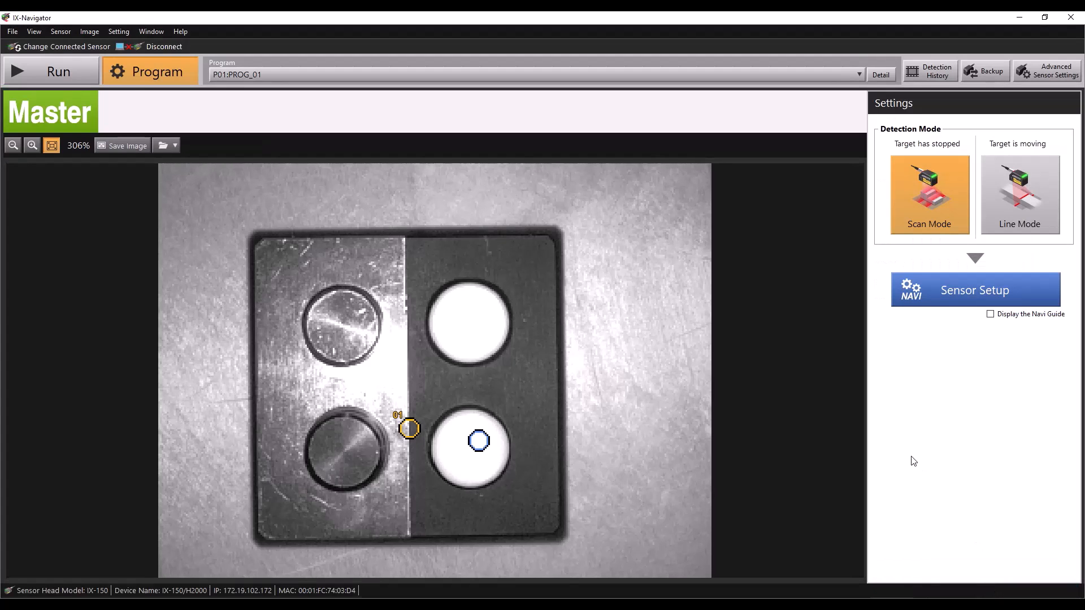
pyautogui.moveTo(809, 138)
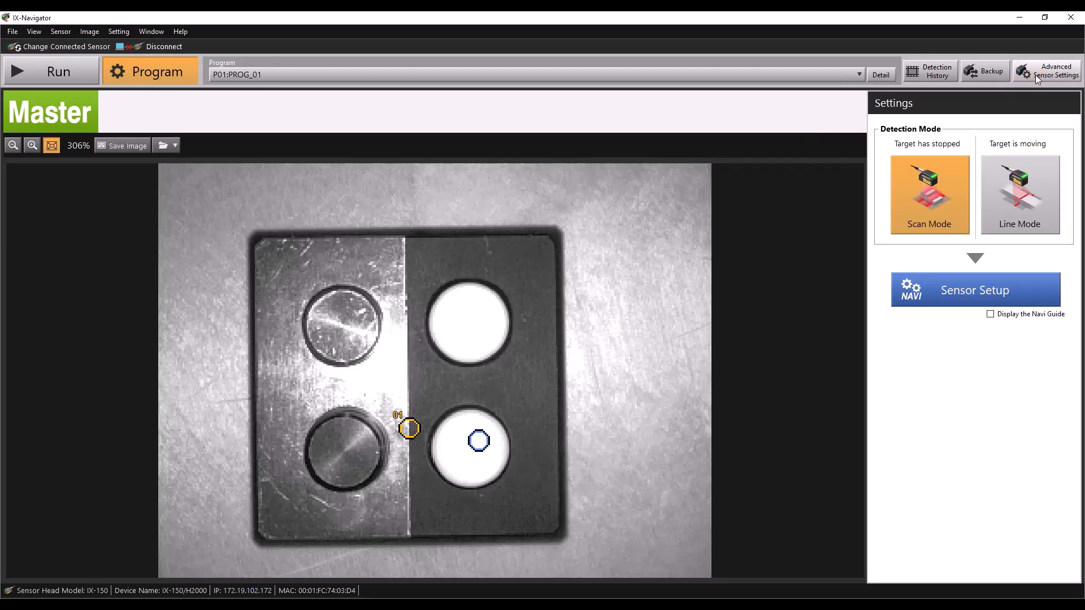
pyautogui.click(1051, 71)
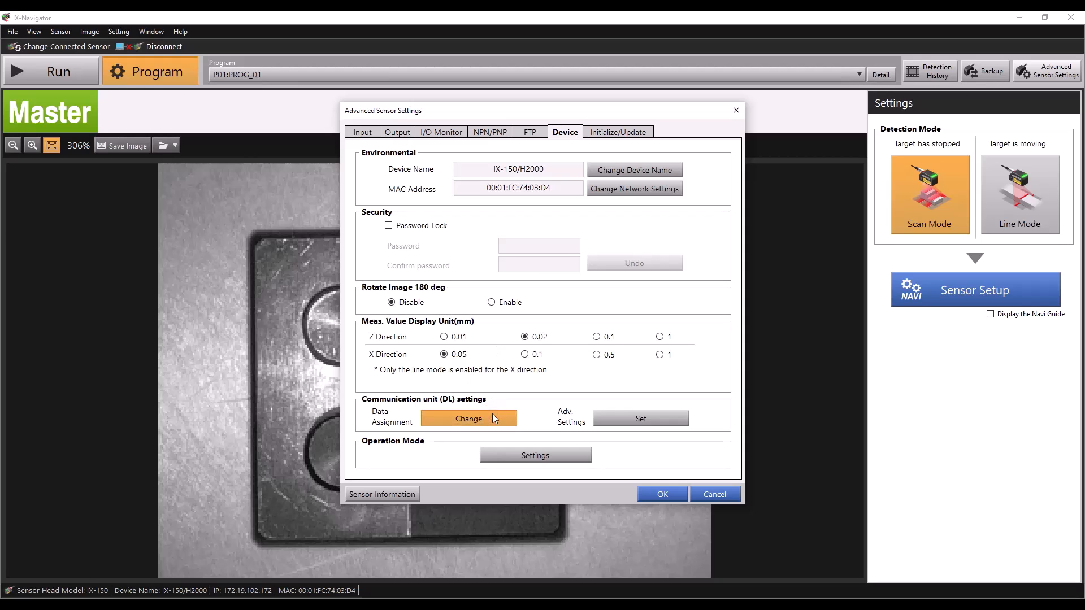
# - Assign communication unit (DL) output 1 to Main unit: Tool 01 and confirm
pyautogui.click(468, 418)
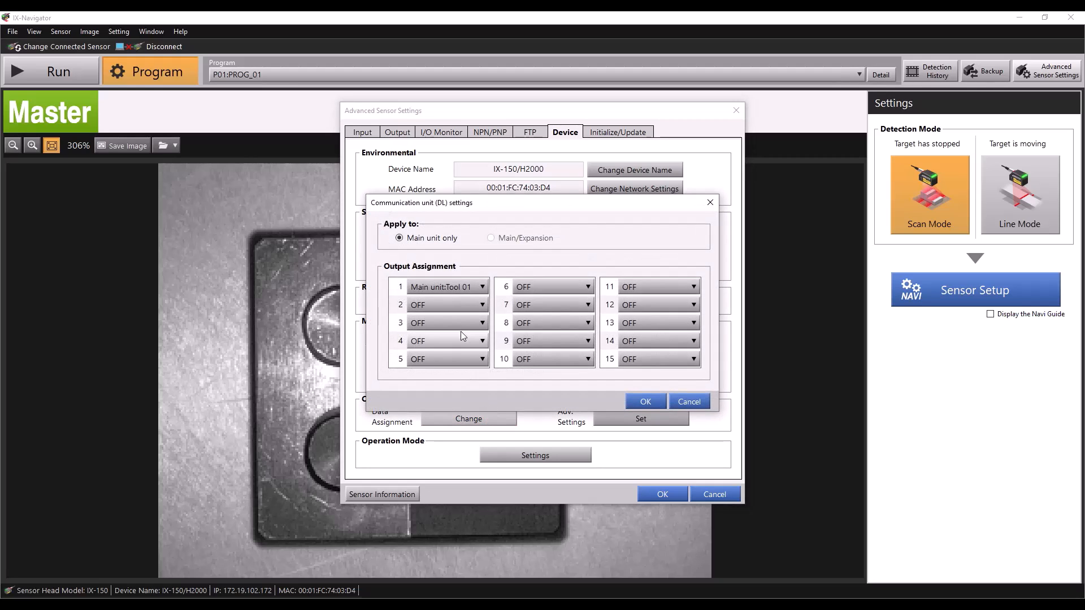
pyautogui.click(447, 286)
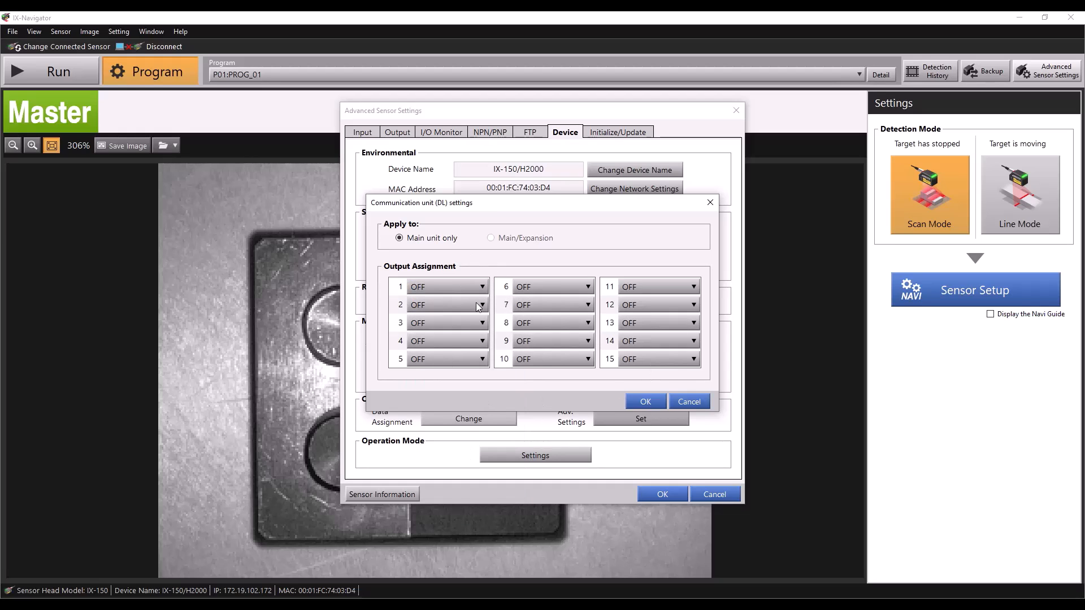
pyautogui.moveTo(481, 268)
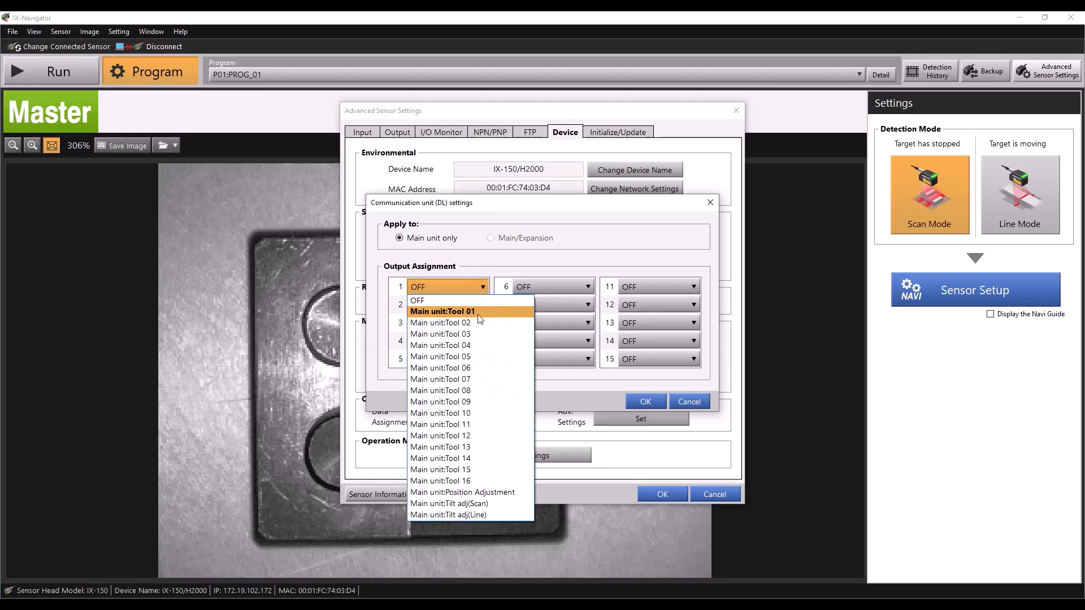
pyautogui.click(442, 311)
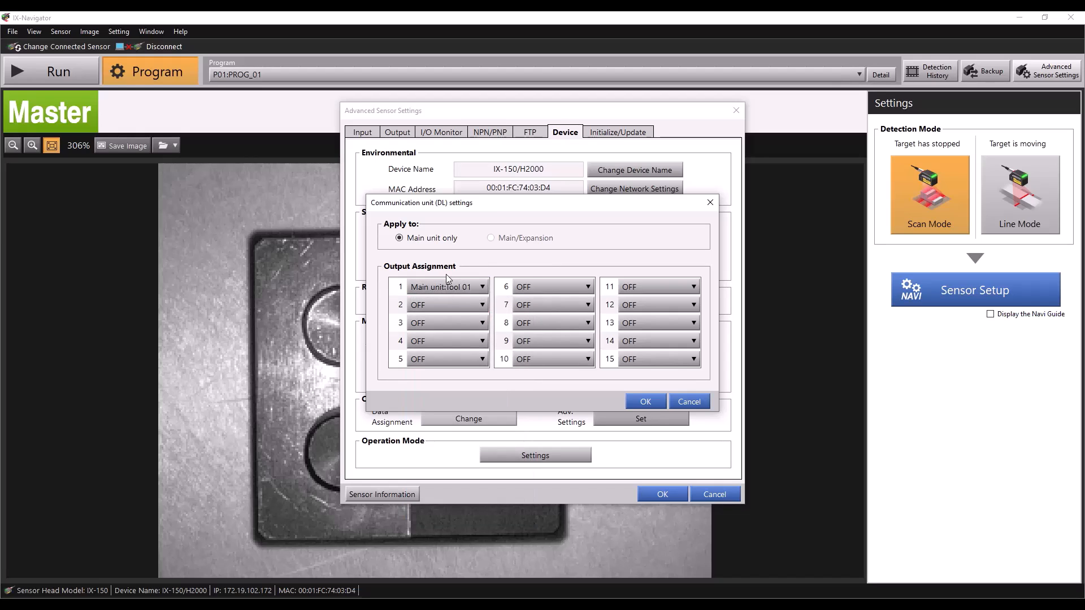
pyautogui.moveTo(607, 281)
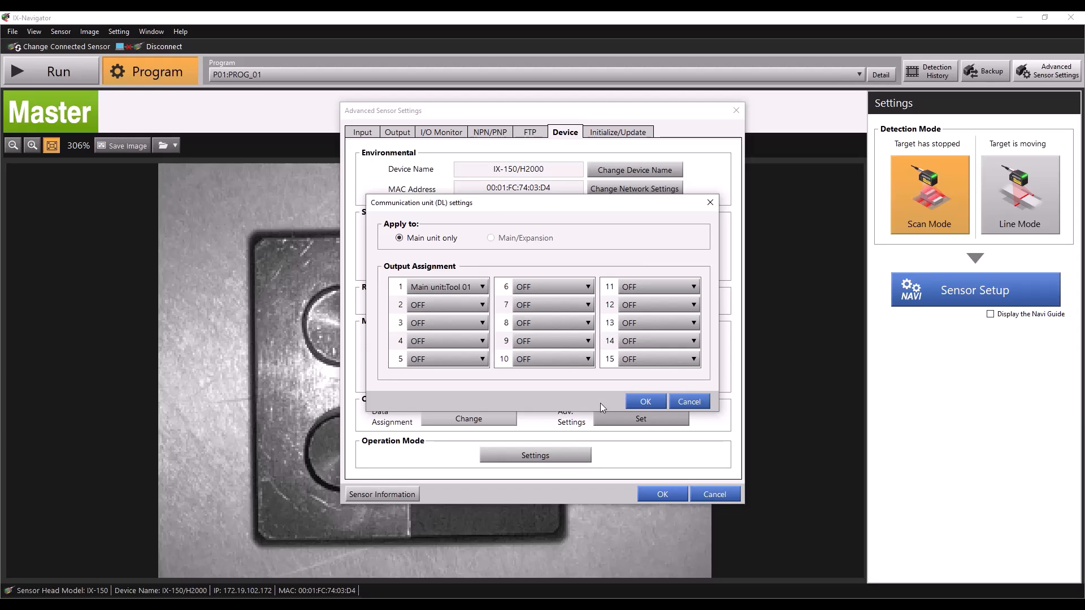
pyautogui.moveTo(509, 238)
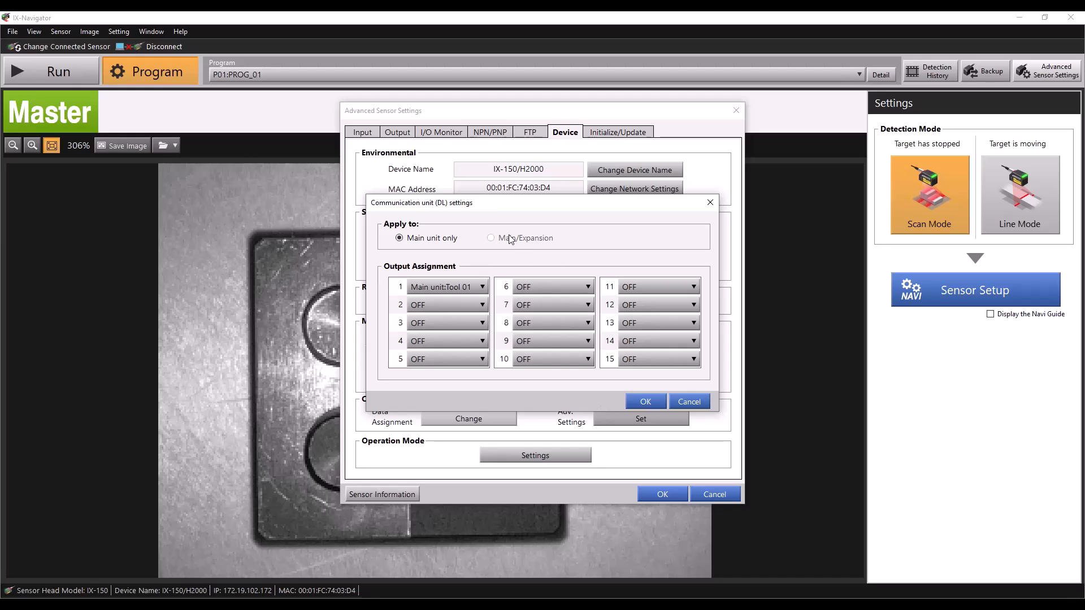
pyautogui.click(491, 237)
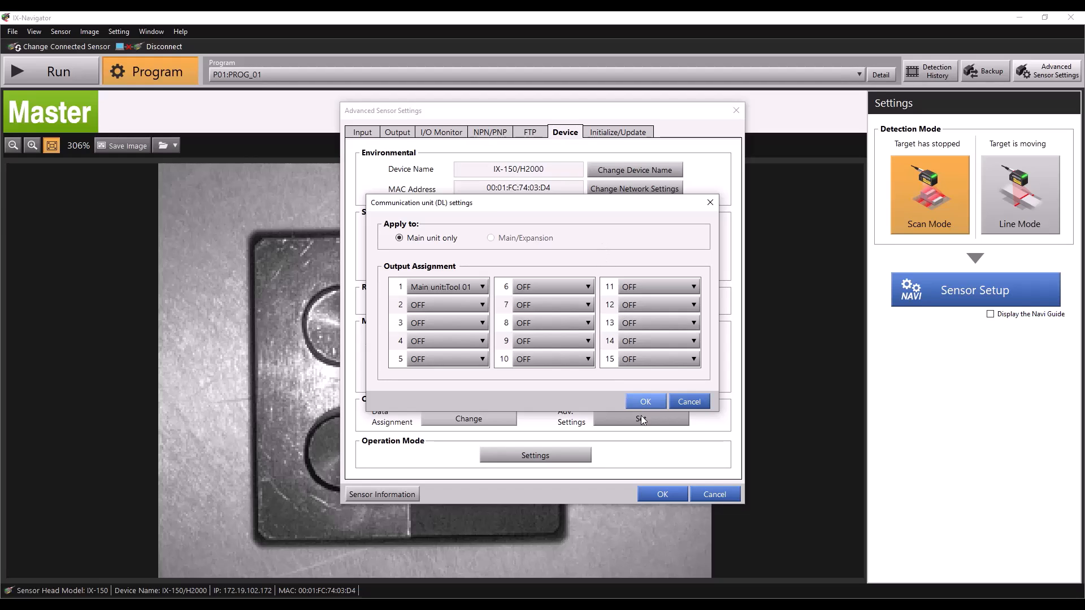
pyautogui.click(644, 401)
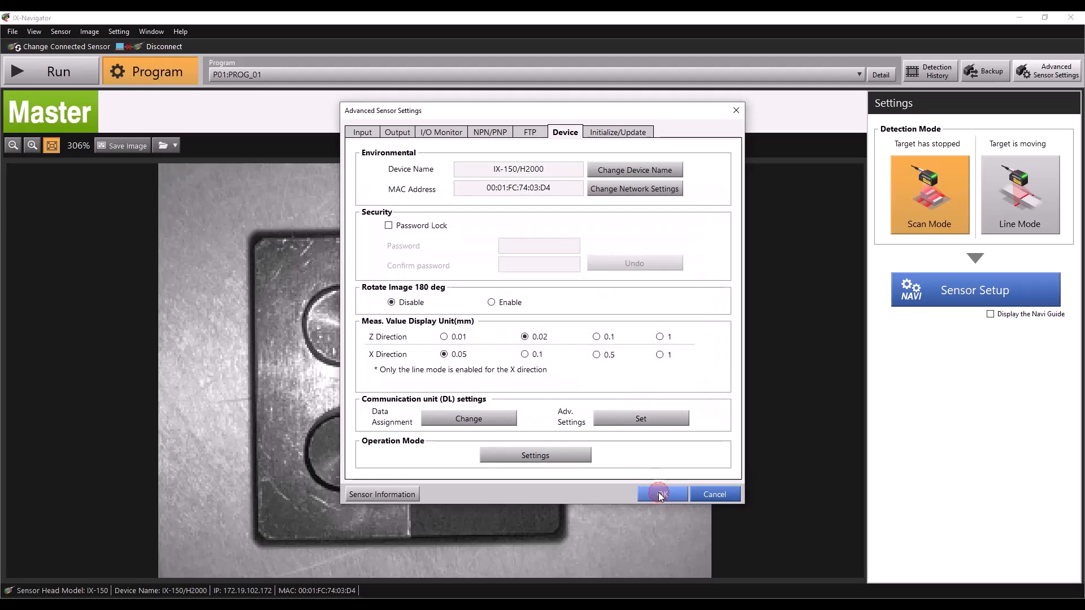
# - Confirm Advanced Sensor Settings with OK, returning to the Program screen
pyautogui.click(661, 494)
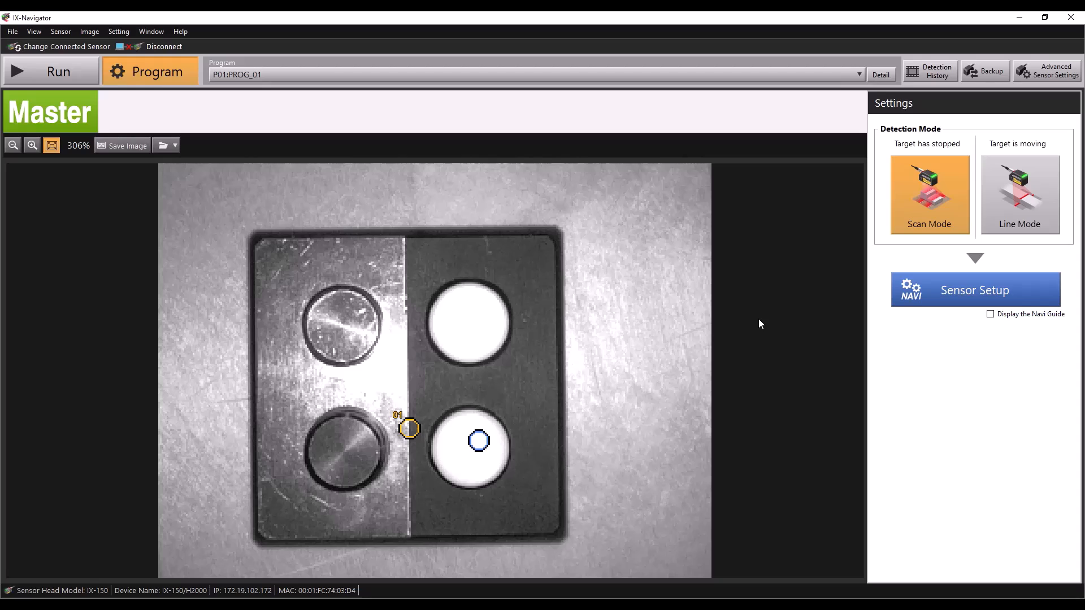
pyautogui.moveTo(746, 391)
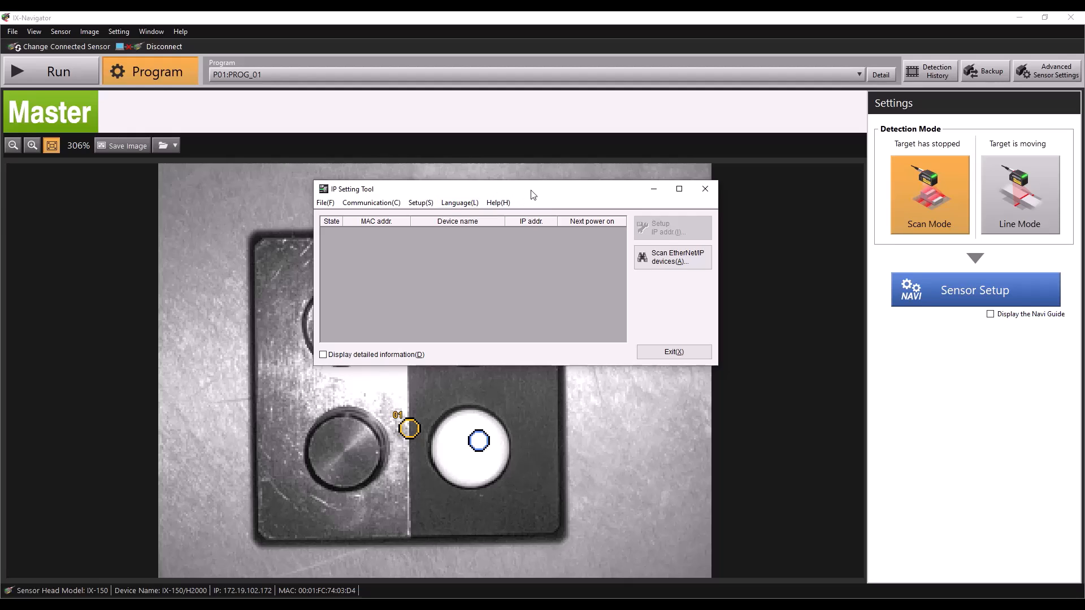
# - Scan 172.19.102 for EtherNet/IP devices and open IP address setup for DL-EP1
pyautogui.click(672, 257)
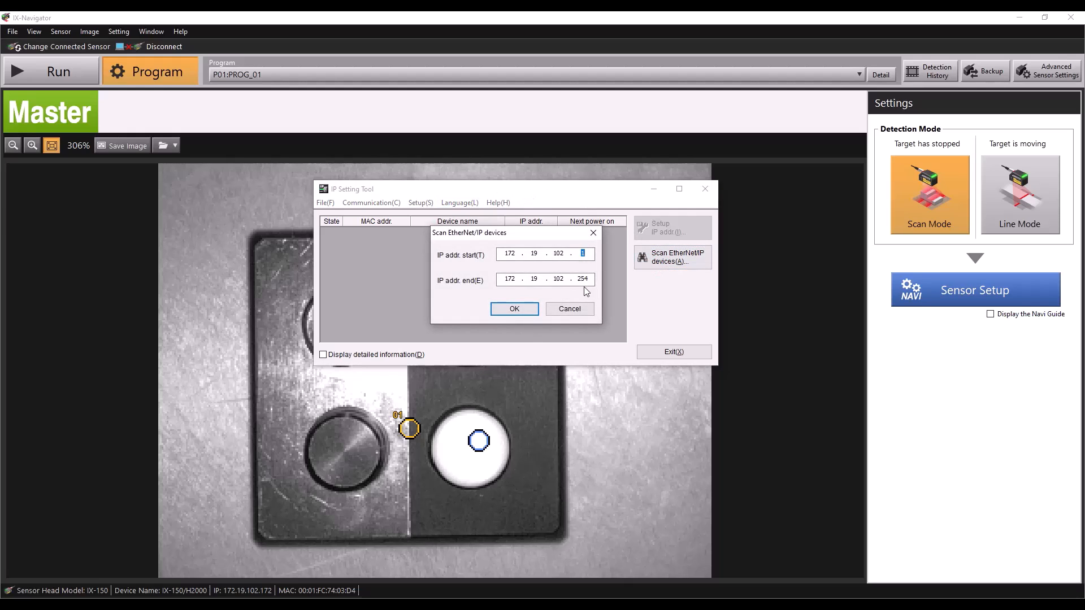
pyautogui.click(513, 308)
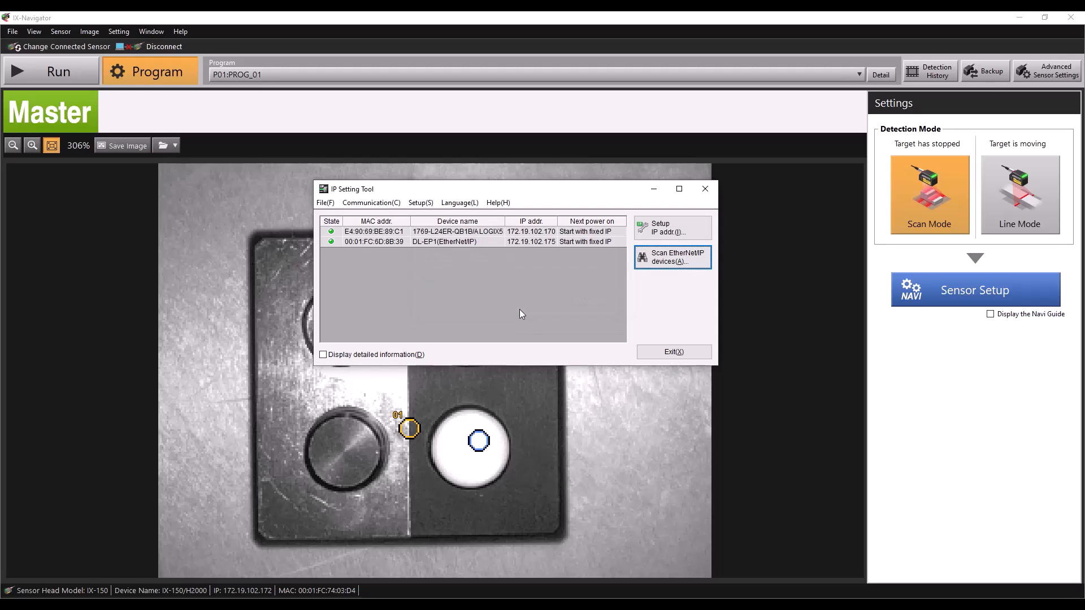
pyautogui.click(443, 241)
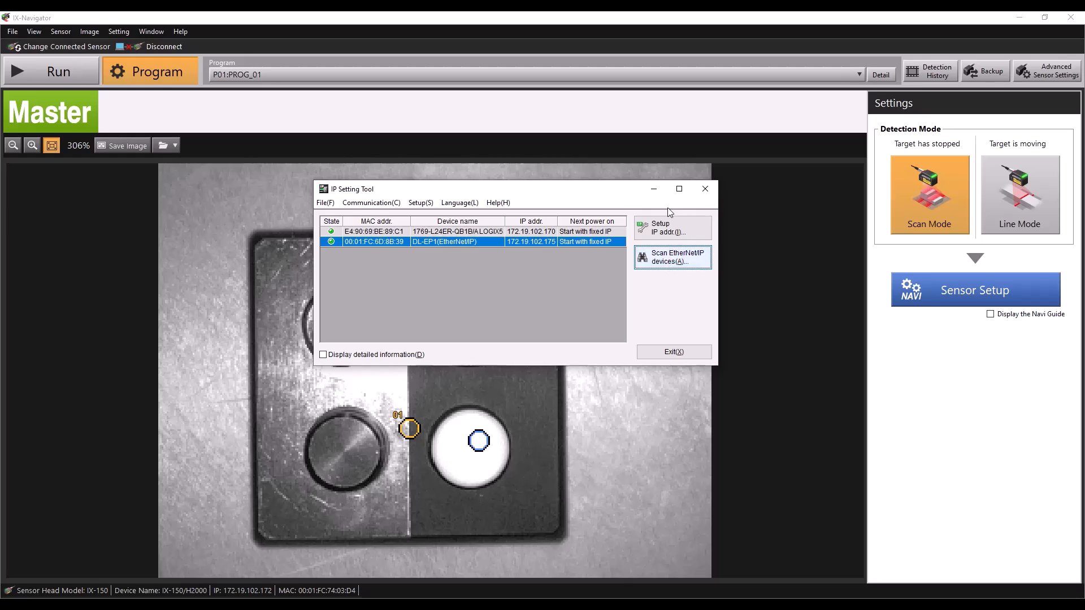
pyautogui.click(660, 227)
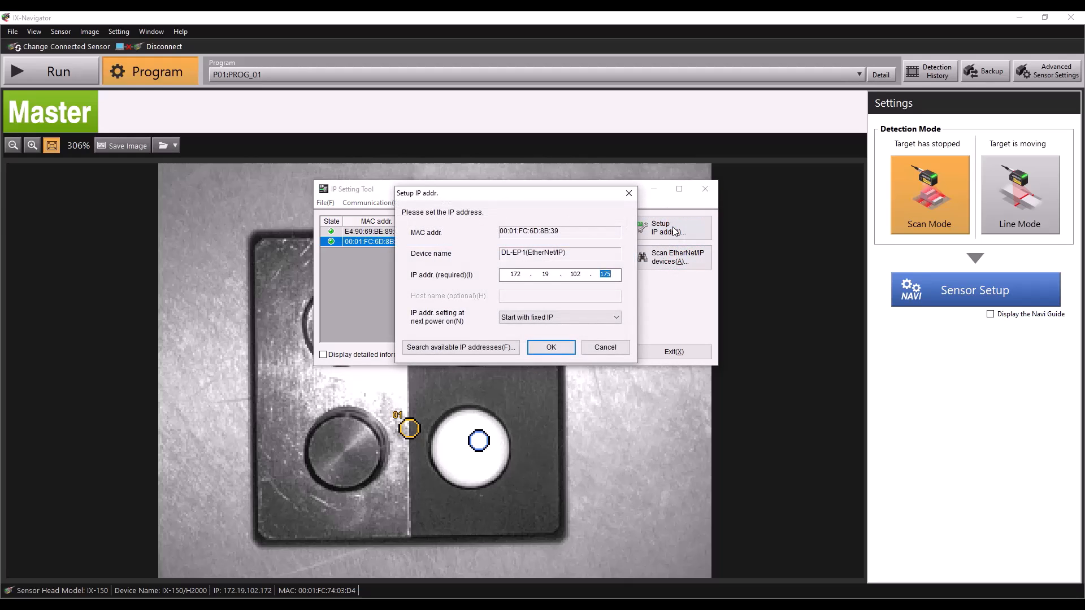
# - Keep DL-EP1 starting with fixed IP 172.19.102.175 at next power on, and confirm
pyautogui.click(515, 274)
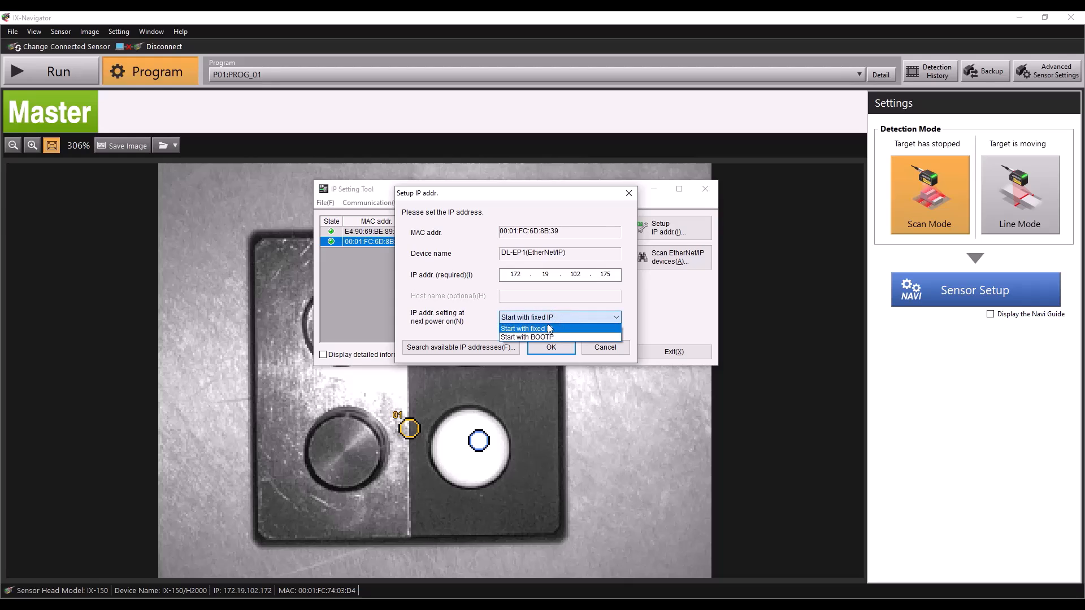
pyautogui.click(527, 327)
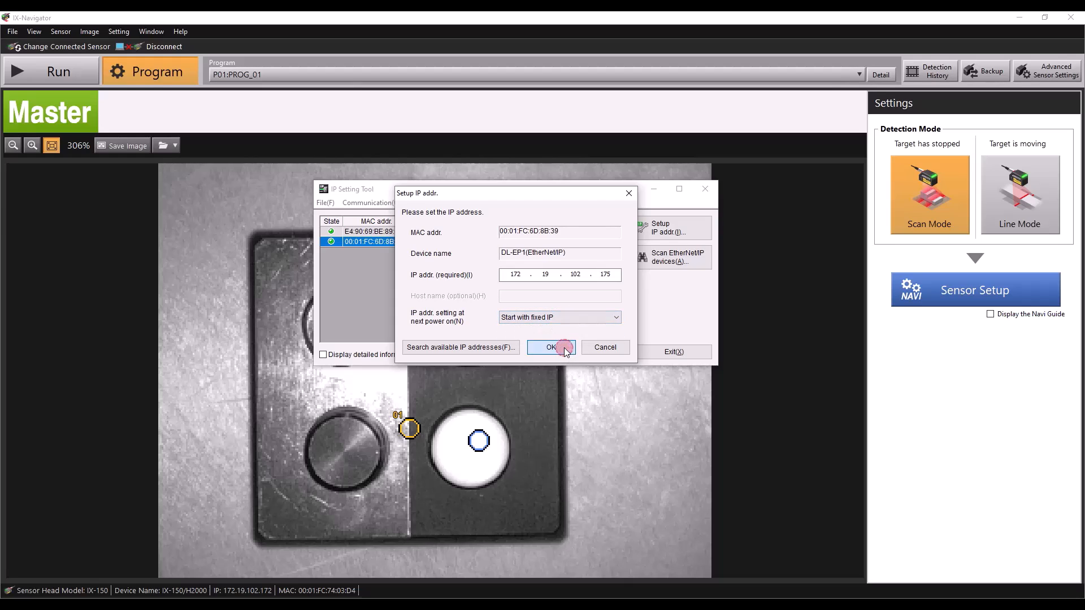
pyautogui.click(551, 347)
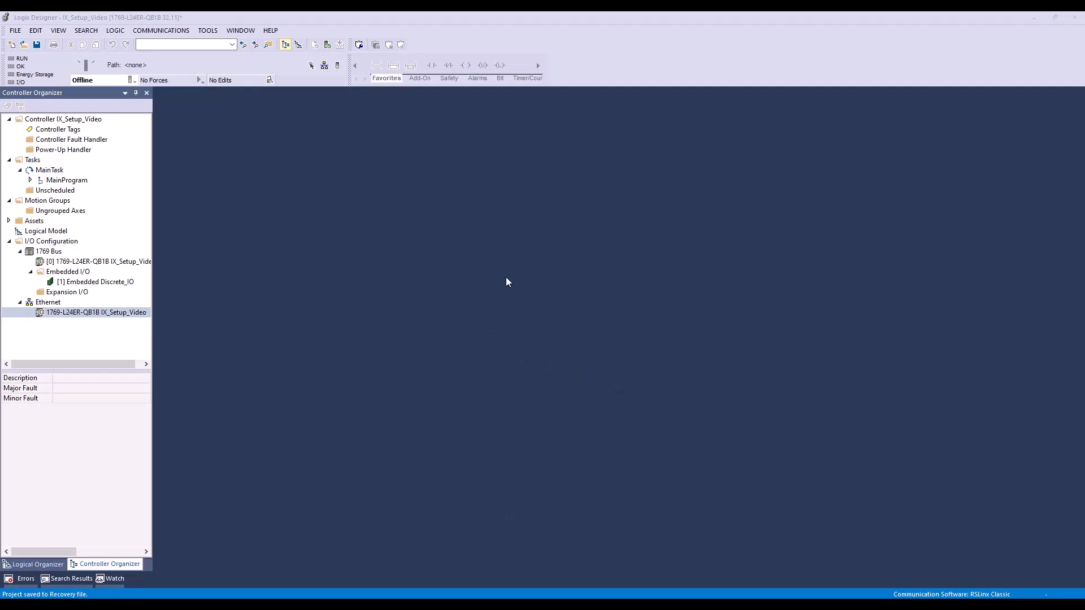
pyautogui.click(95, 312)
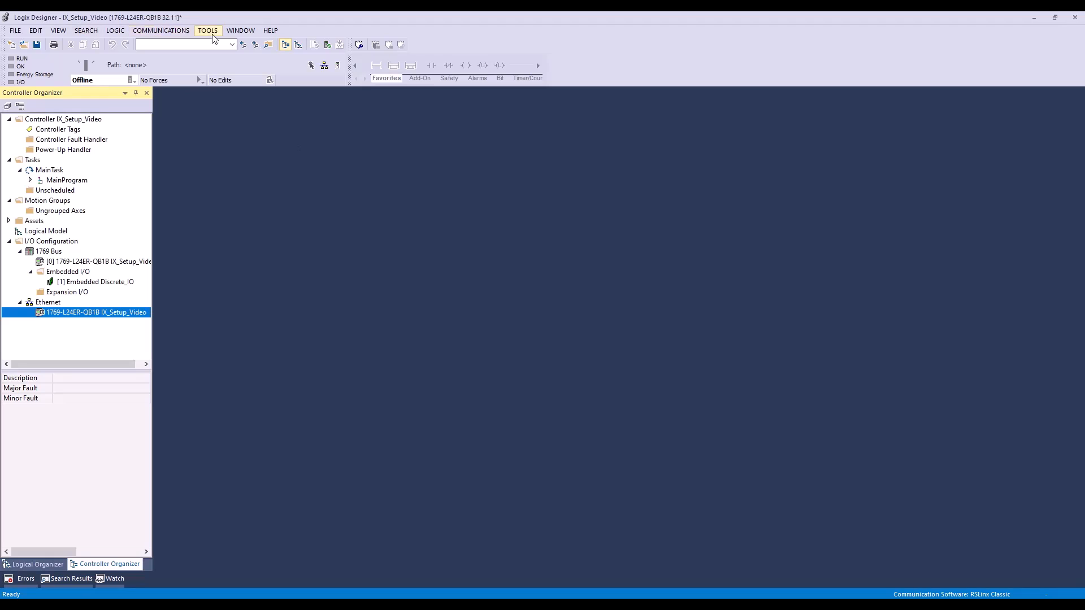
pyautogui.moveTo(142, 19)
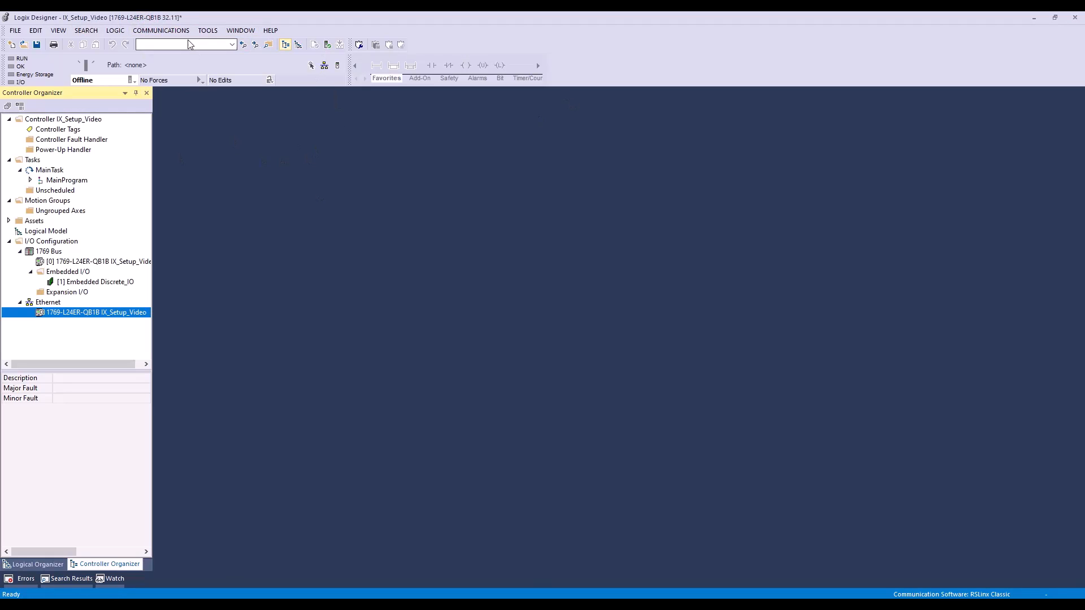
pyautogui.click(207, 30)
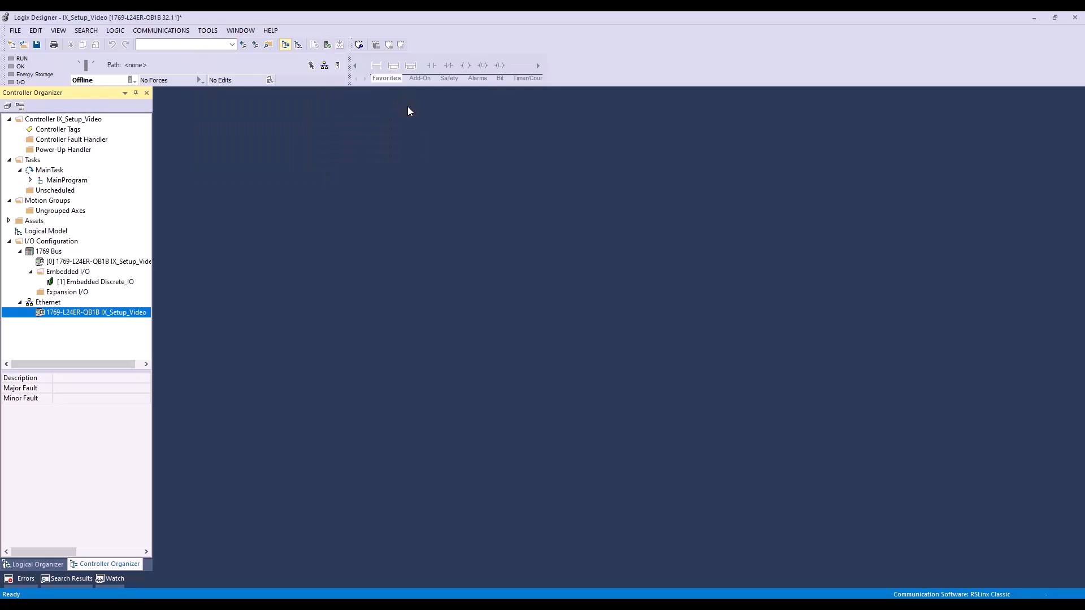
pyautogui.click(47, 302)
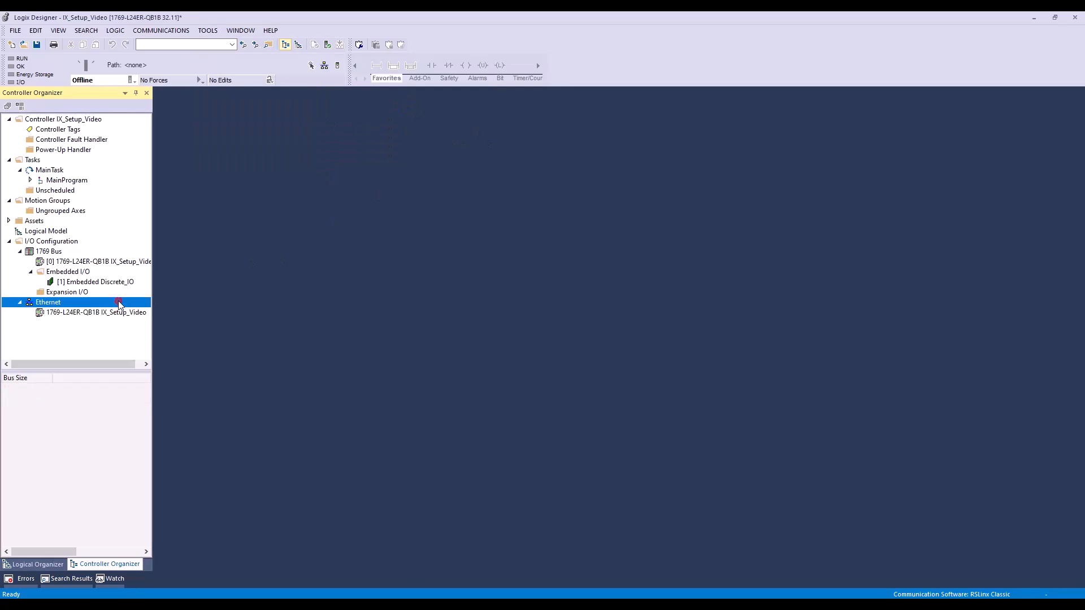
pyautogui.moveTo(338, 318)
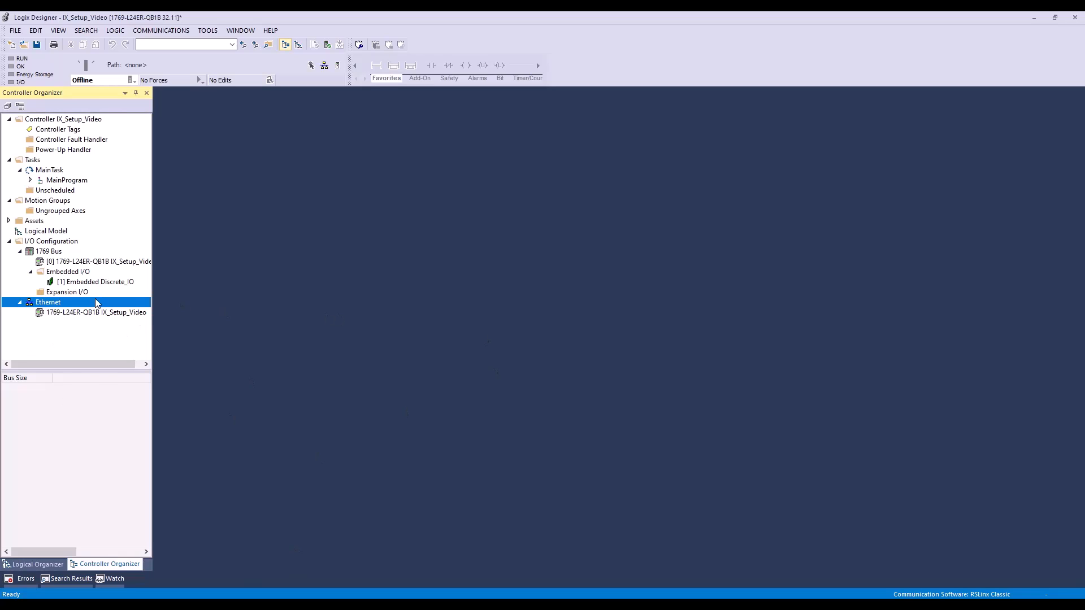
# - Add a generic ETHERNET-MODULE named DL_IX at IP 172.19.102.175 under Ethernet
pyautogui.rightClick(48, 301)
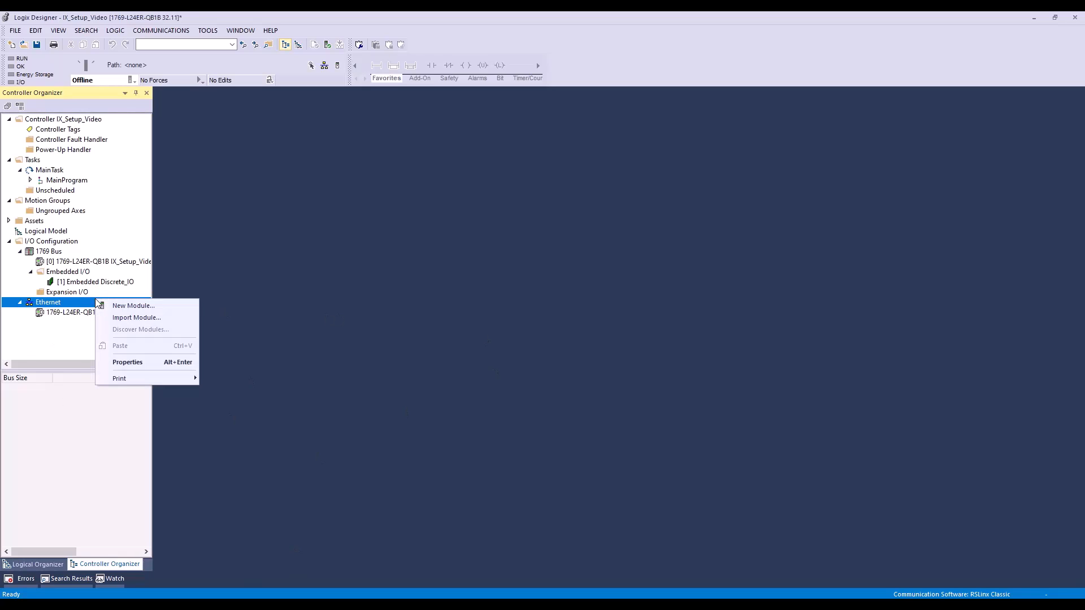
pyautogui.moveTo(133, 305)
pyautogui.write('generi')
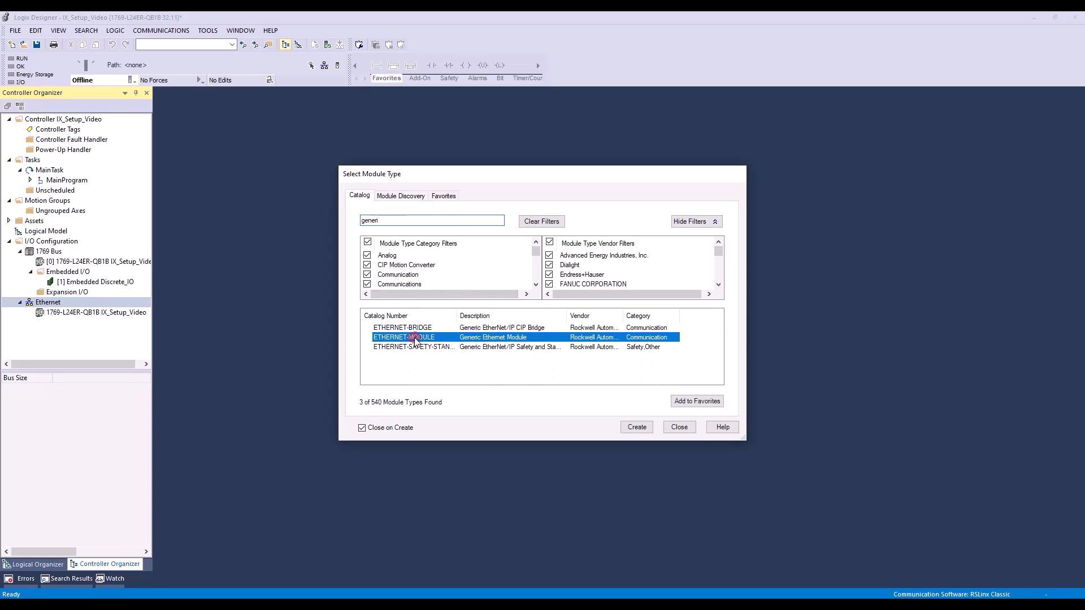
pyautogui.click(635, 427)
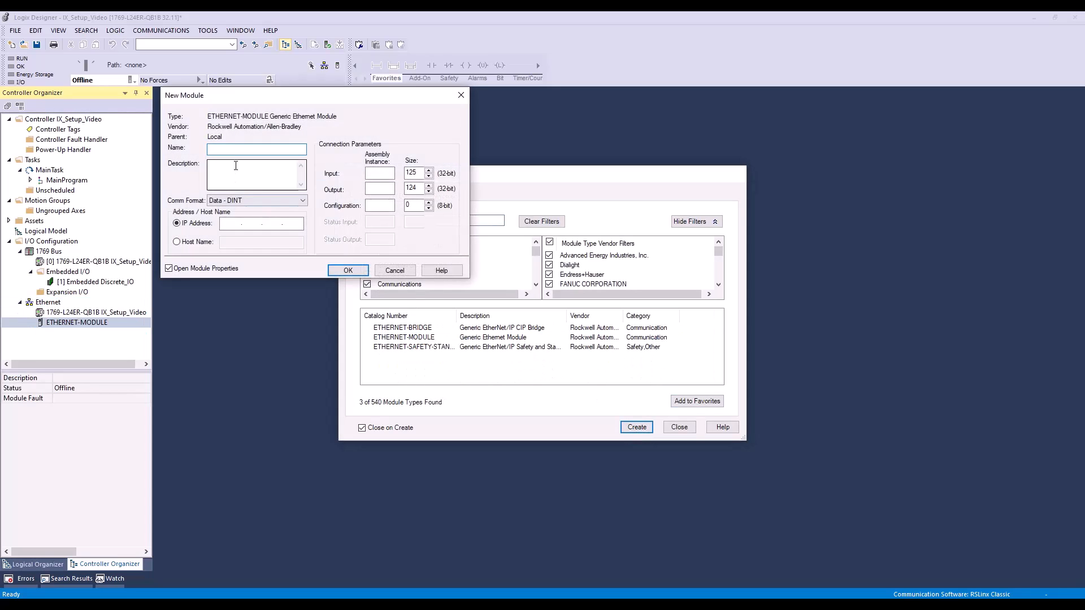
pyautogui.write('DI_IX')
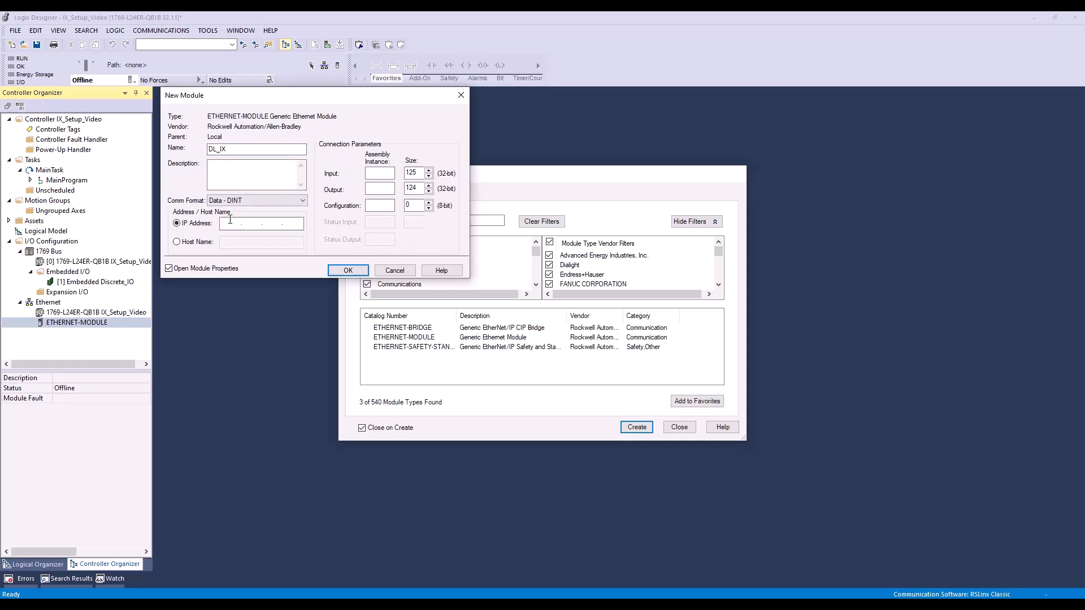
pyautogui.write('172.19..')
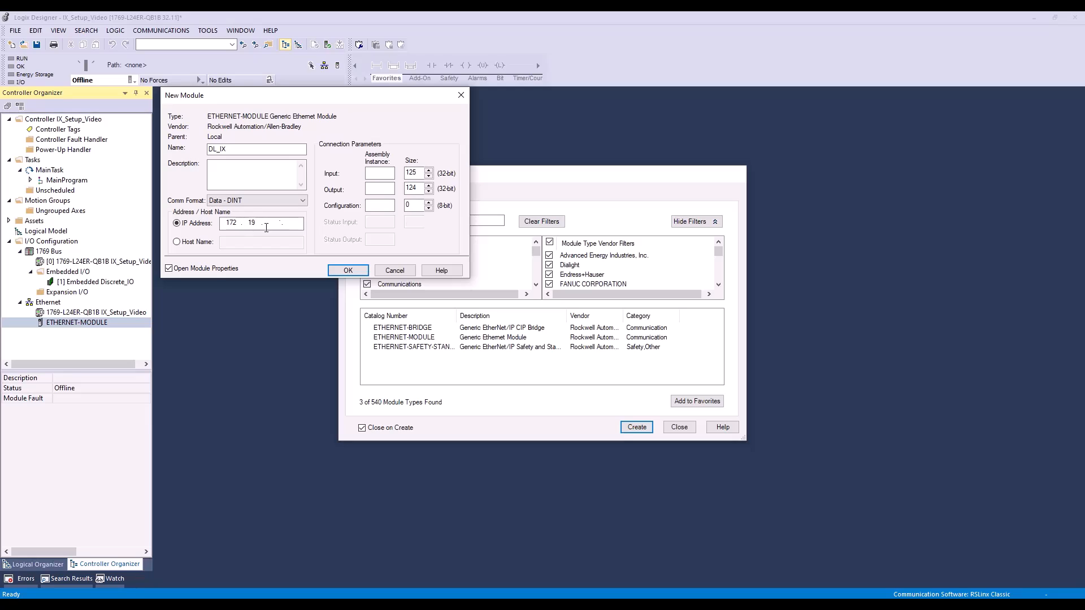
pyautogui.write('102.14')
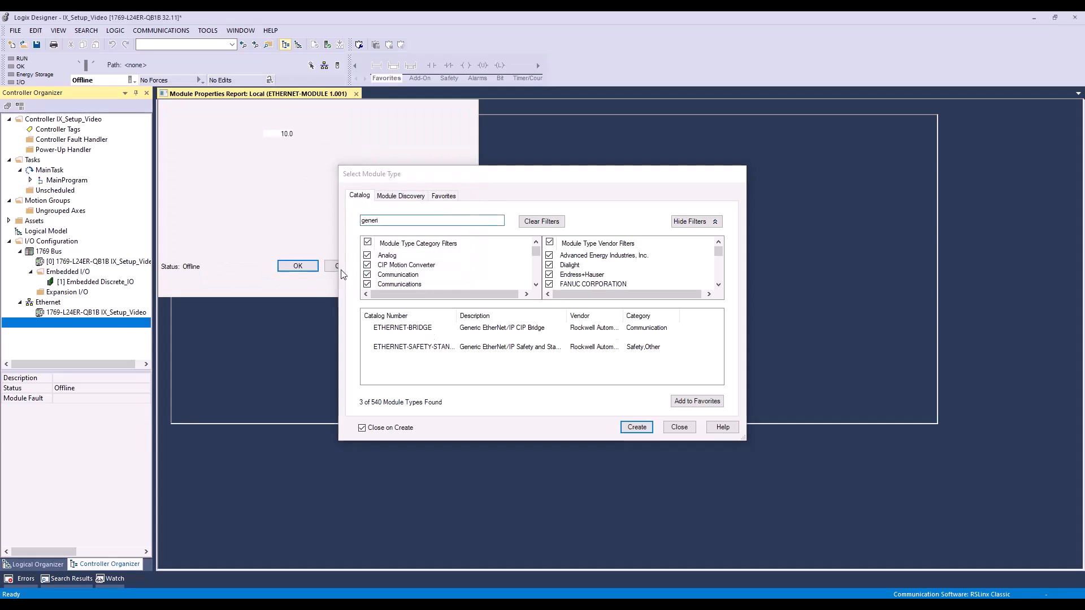
pyautogui.click(635, 427)
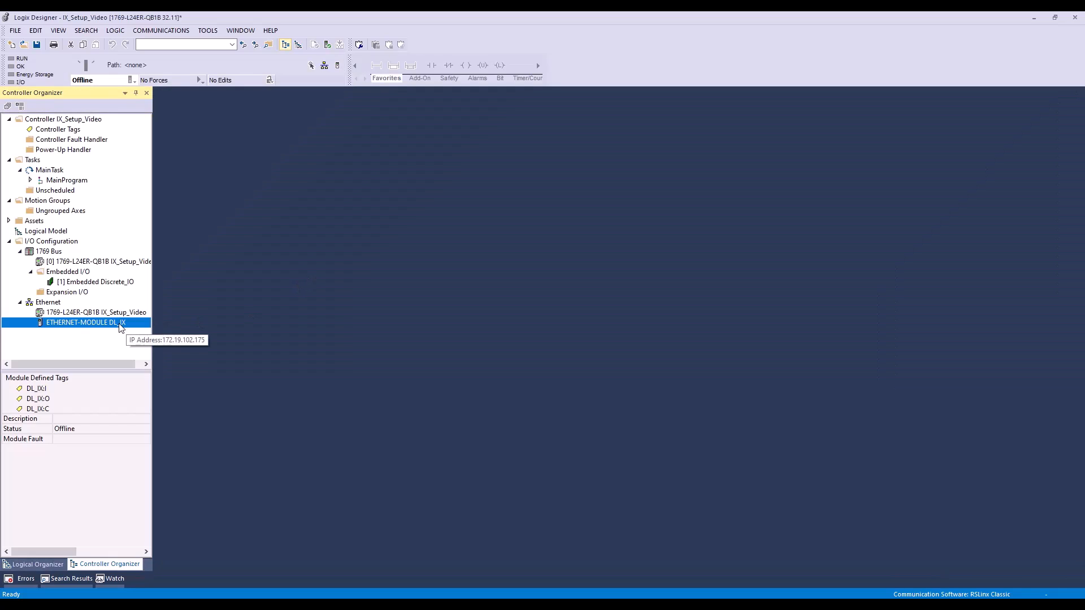
pyautogui.moveTo(207, 109)
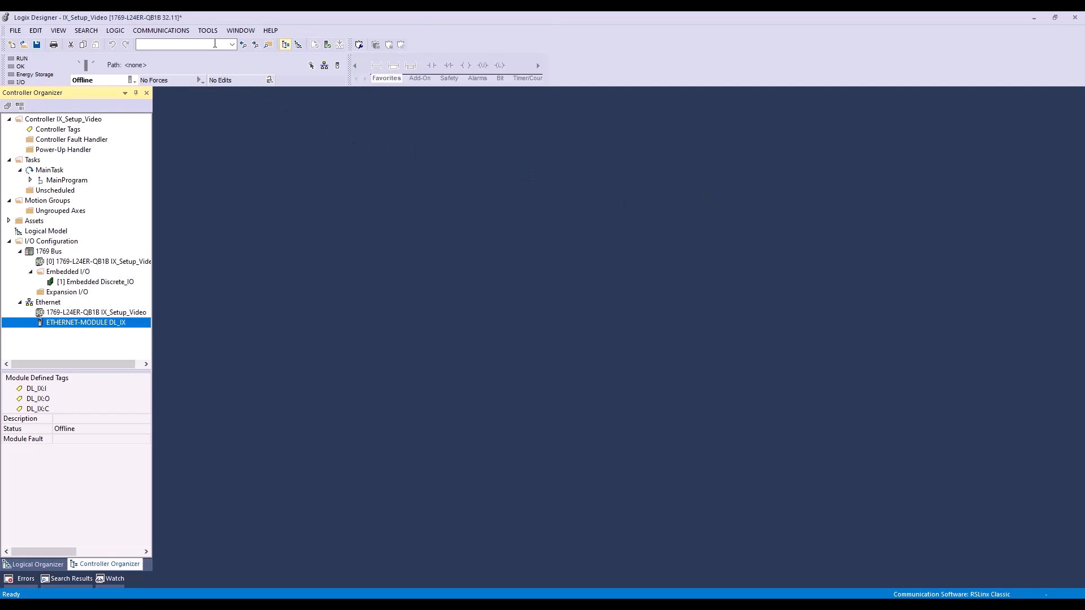
# - Import the DL_IX-Tags - DINT file through Tools > Import > Tags and Logic Comments
pyautogui.click(207, 30)
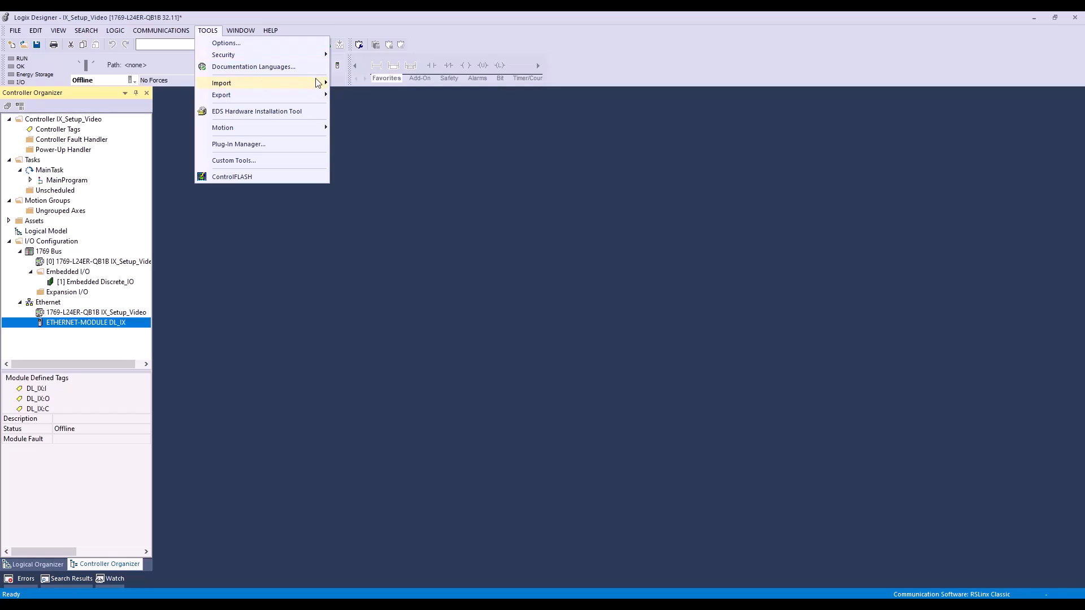
pyautogui.click(221, 83)
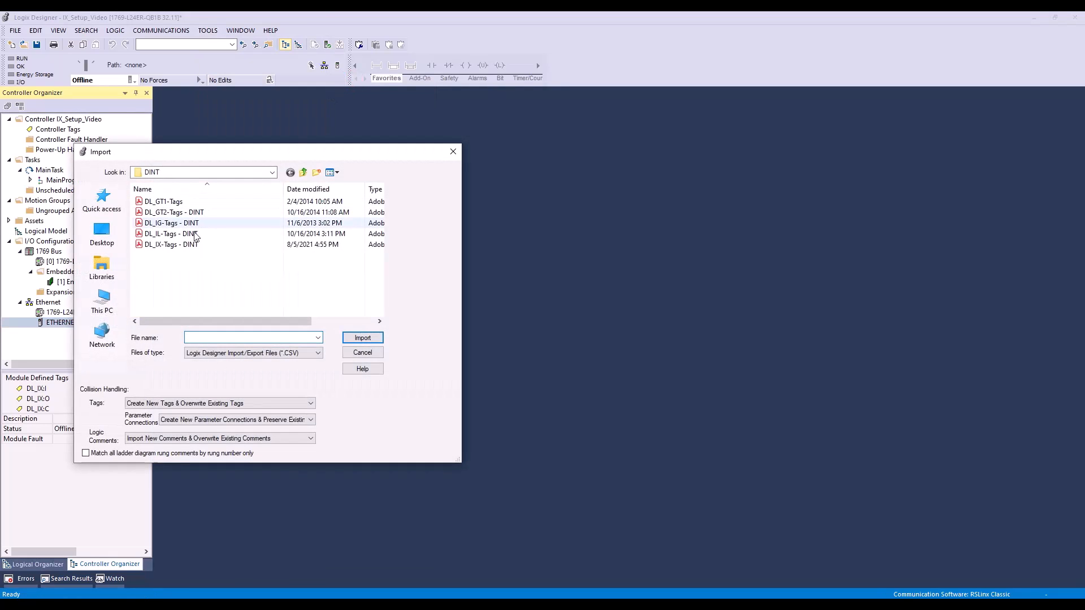
pyautogui.click(170, 244)
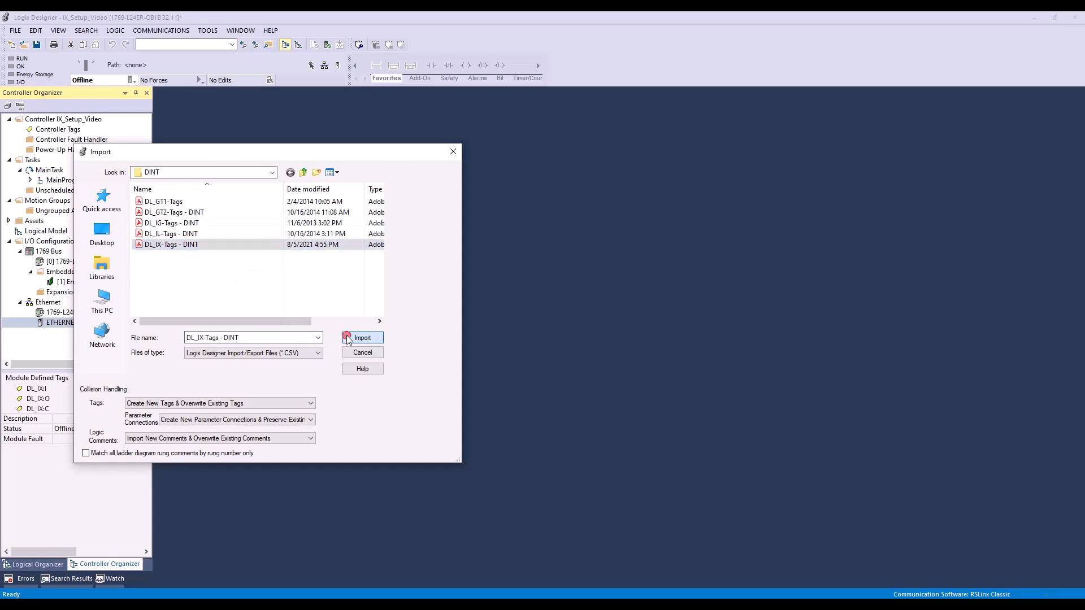
pyautogui.click(361, 338)
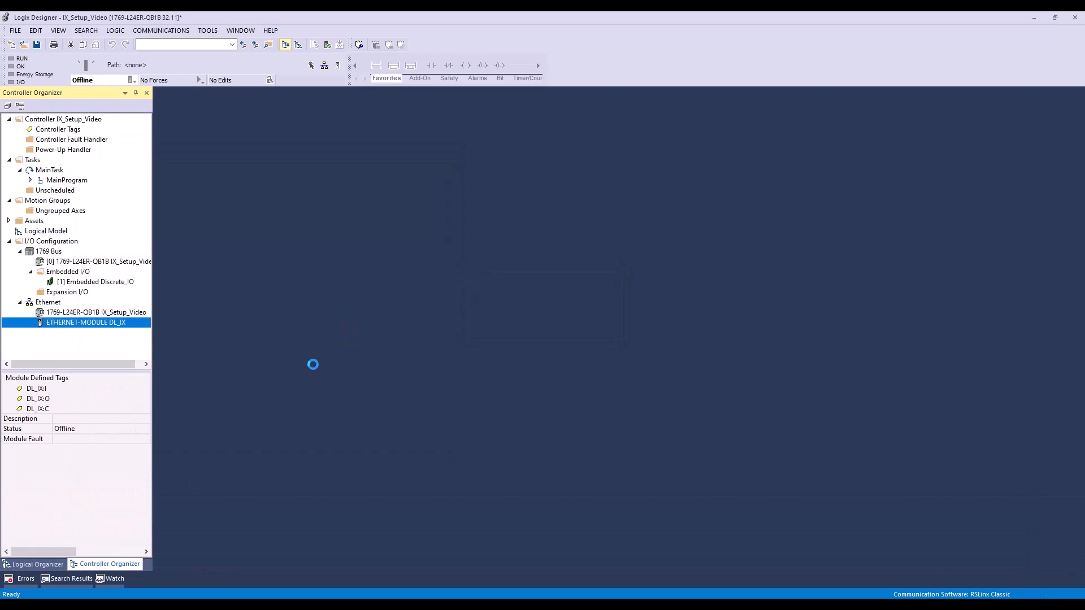
# - Open Controller Tags and review imported descriptions on DL_IX:I.Data and Data[1]
pyautogui.doubleClick(58, 130)
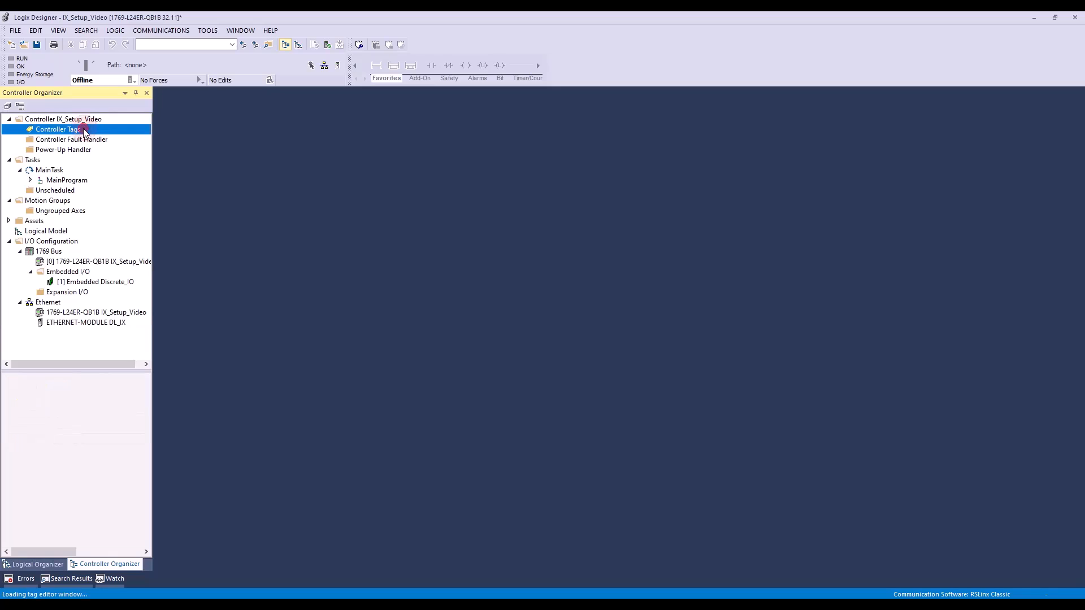
pyautogui.doubleClick(58, 129)
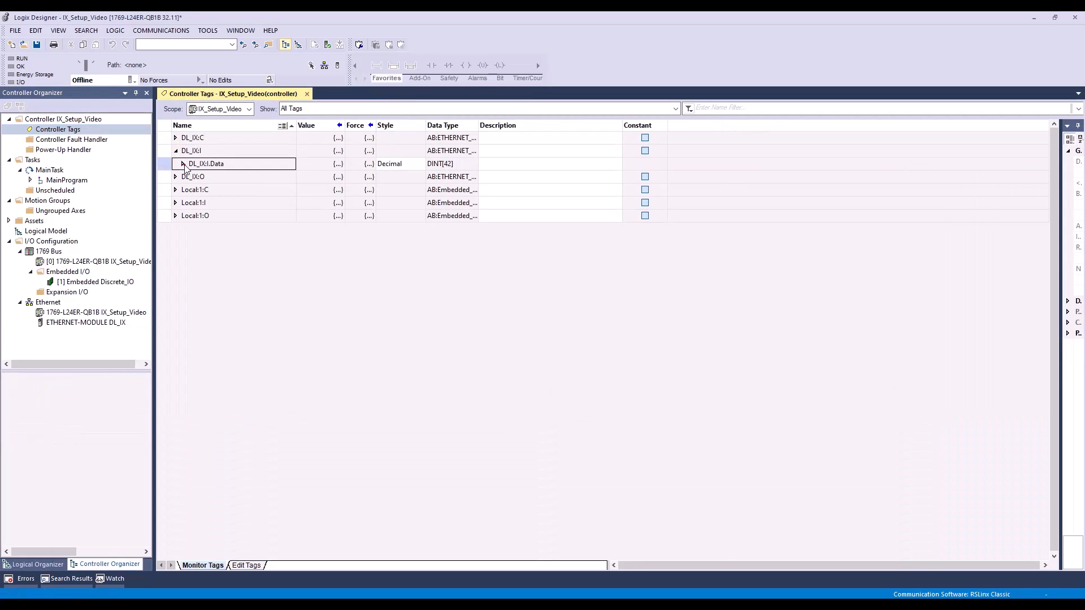
pyautogui.click(181, 163)
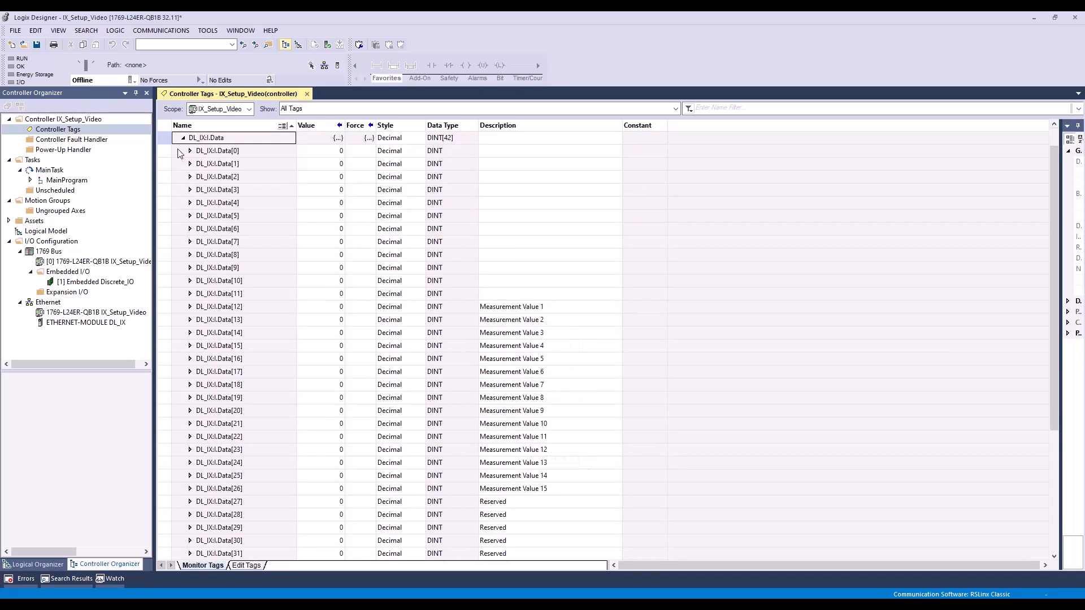
pyautogui.click(190, 151)
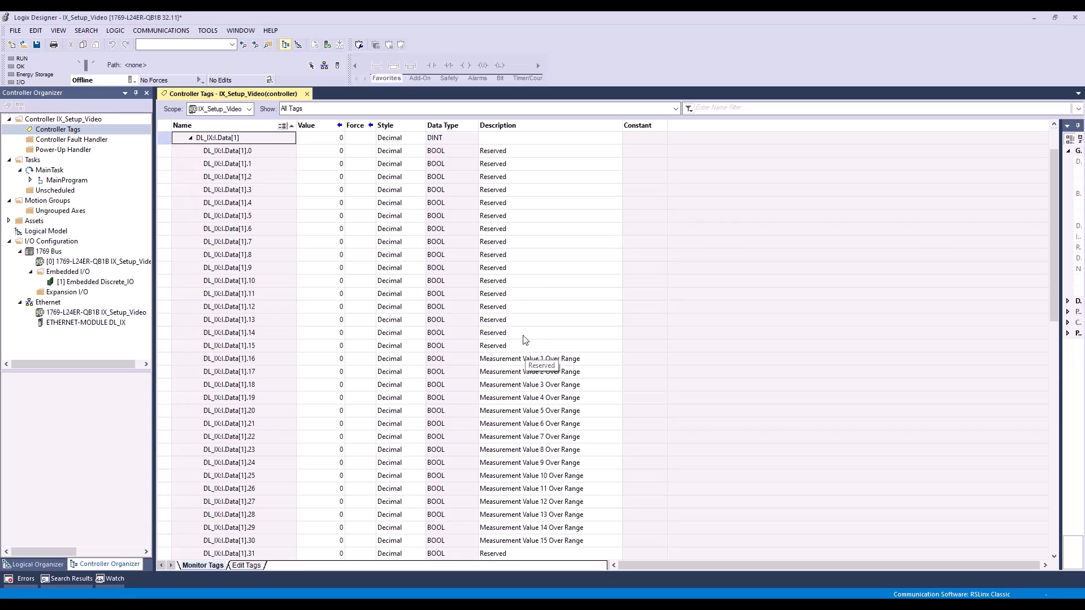
pyautogui.click(188, 136)
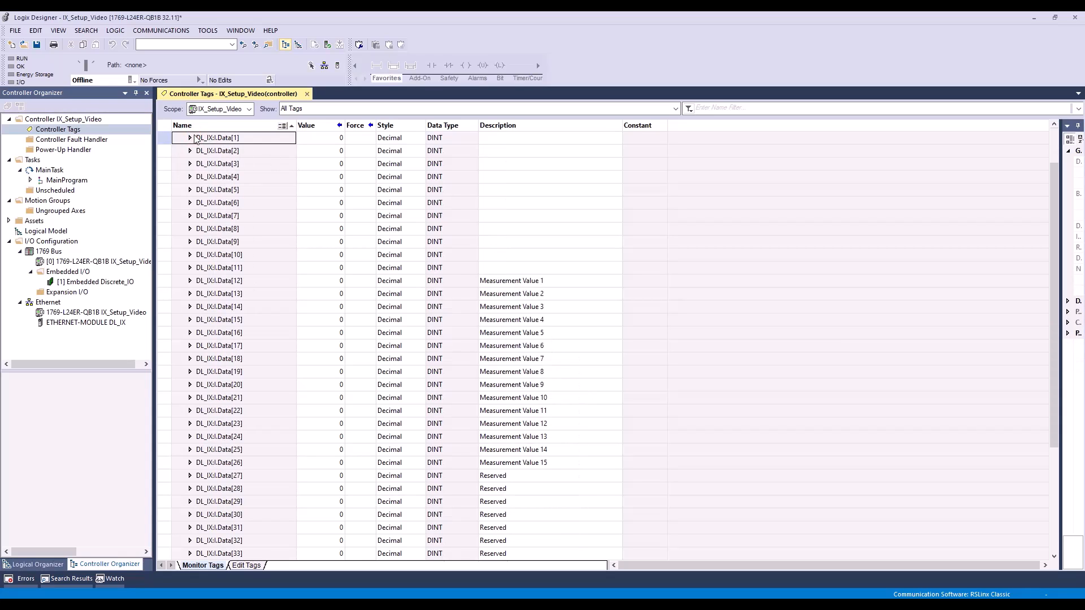
pyautogui.click(175, 137)
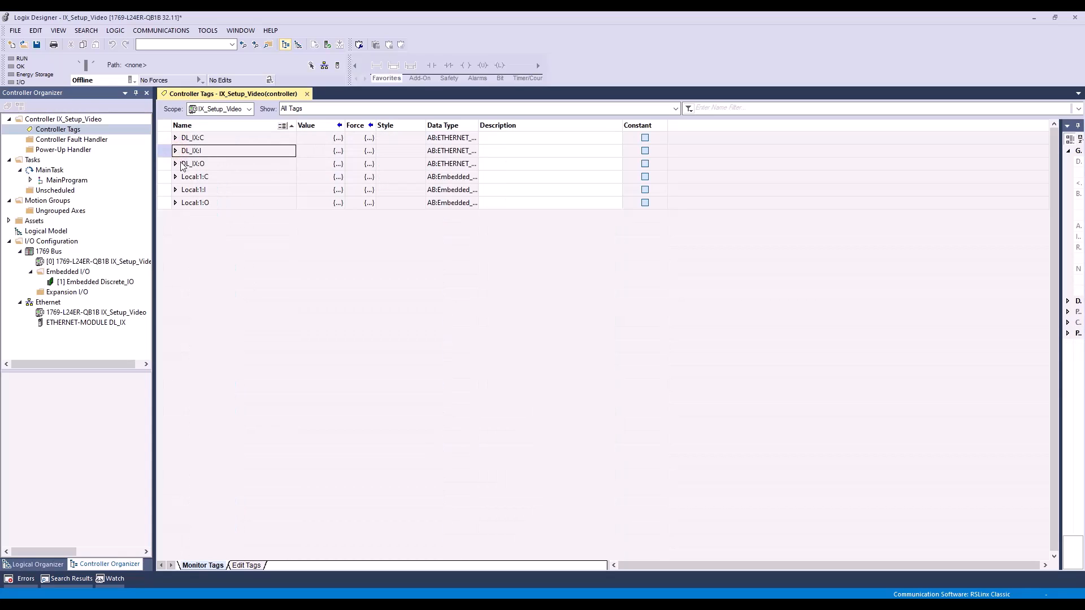
# - Expand DL_IX:O.Data[0] to review the output trigger and timing request bit descriptions
pyautogui.click(176, 164)
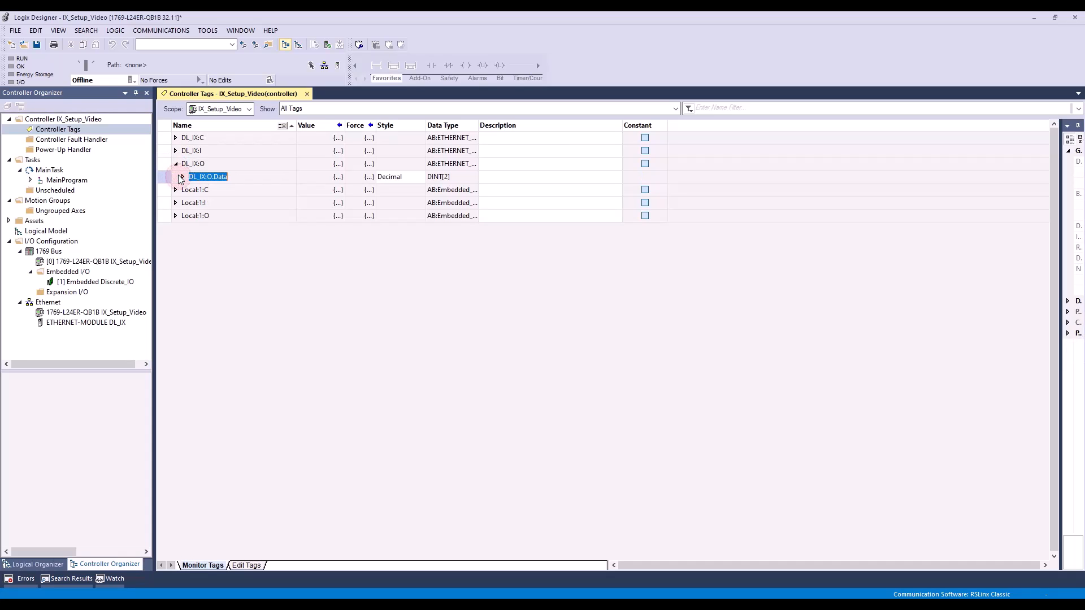
pyautogui.click(182, 176)
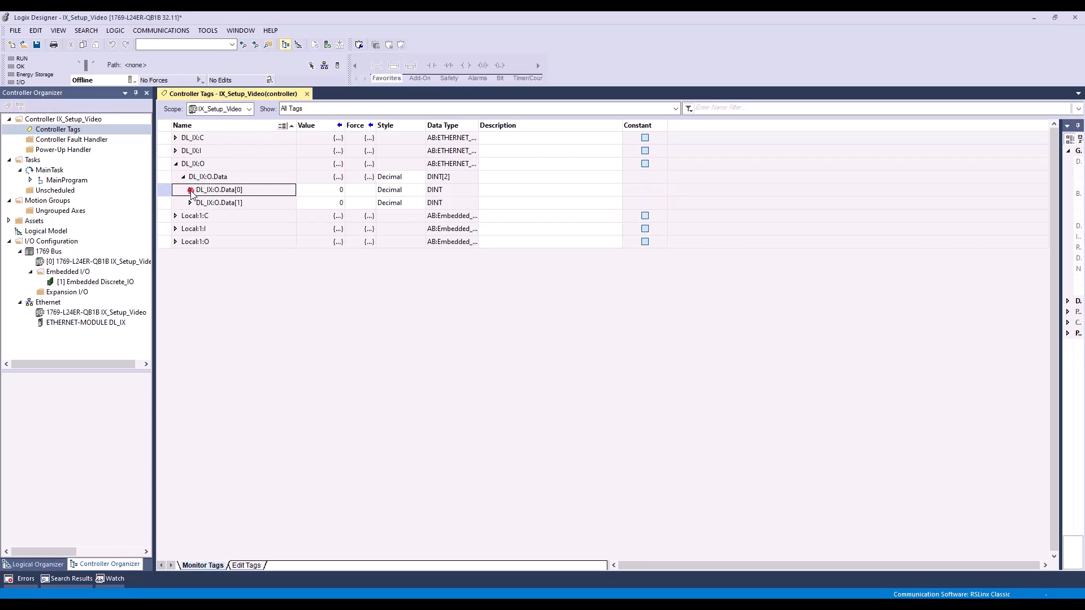
pyautogui.click(182, 190)
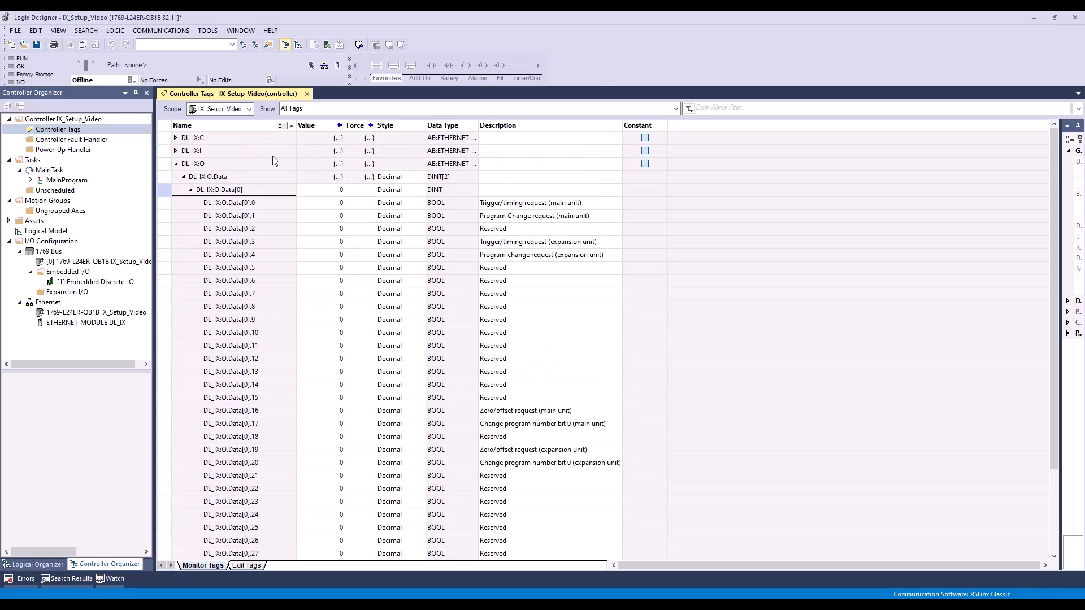
pyautogui.click(313, 65)
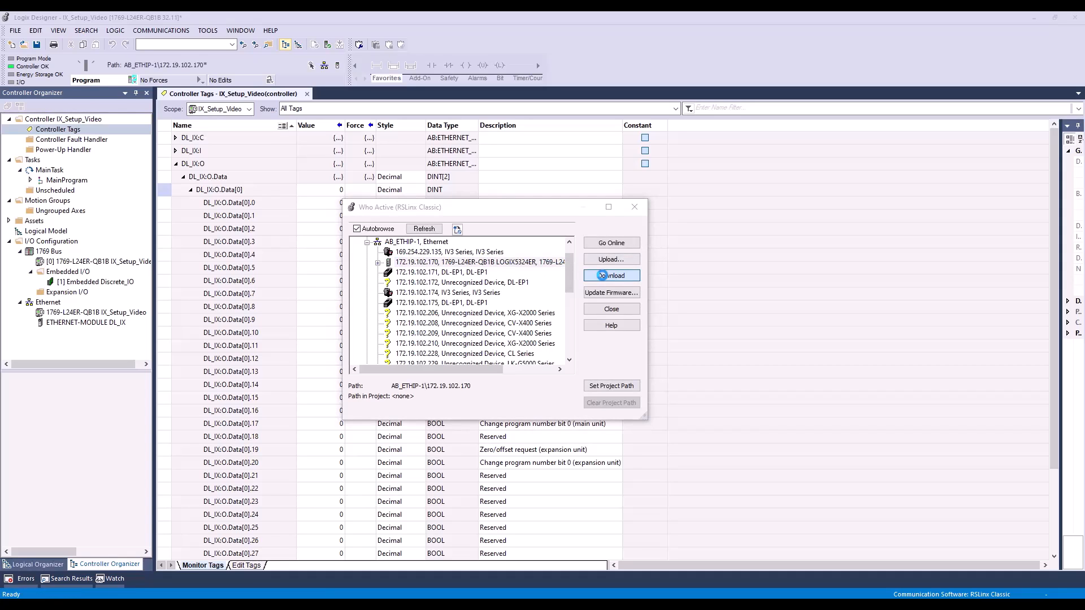
# - Download the project to the 1769-L24ER controller at 172.19.102.170
pyautogui.click(610, 275)
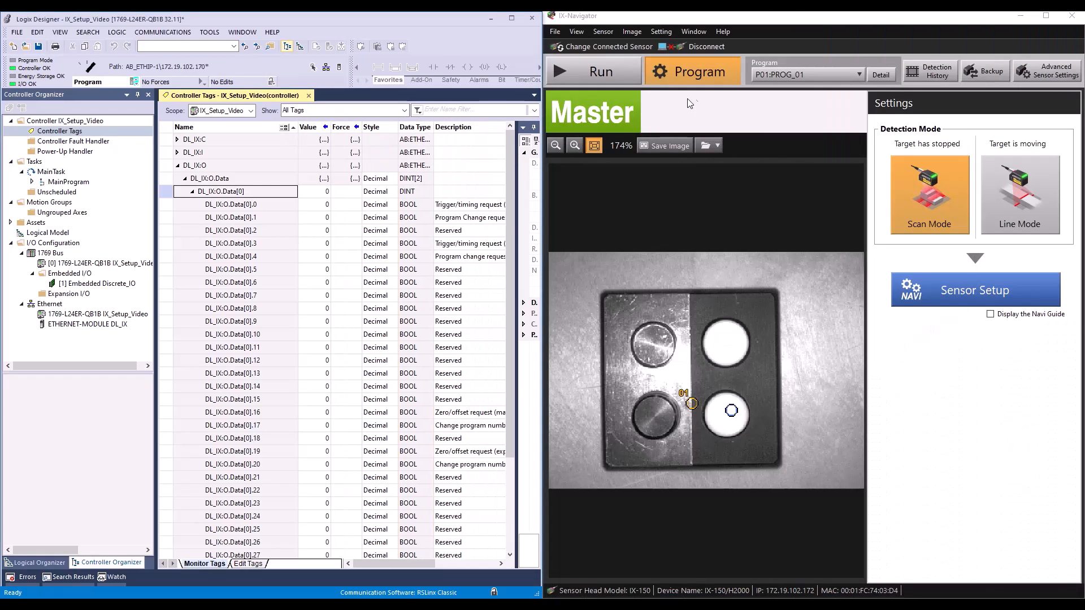
# - Switch the IX-Navigator sensor to Running so it waits for a trigger
pyautogui.click(593, 70)
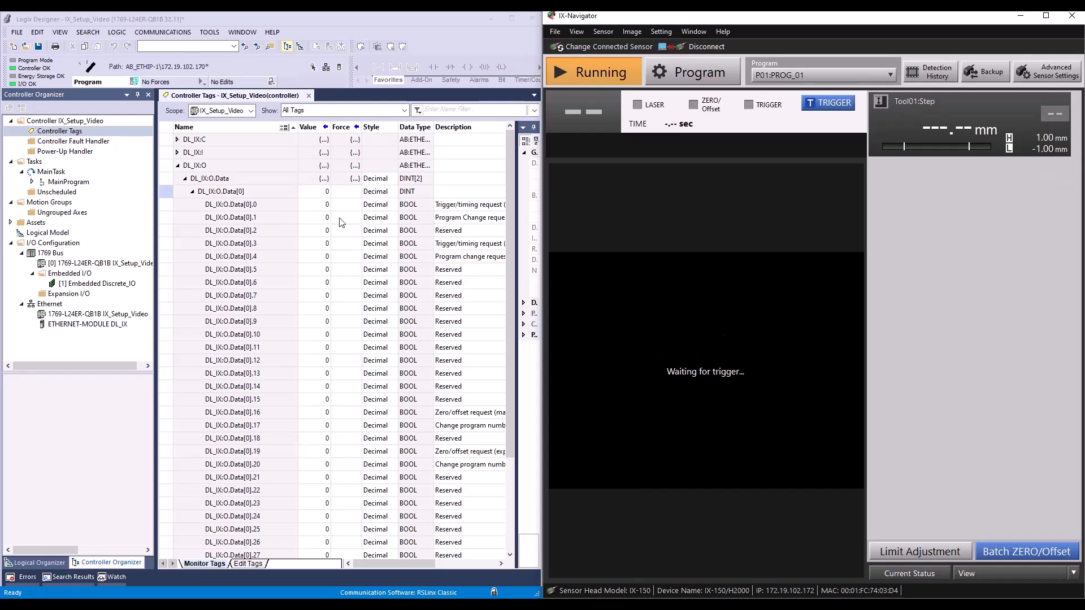